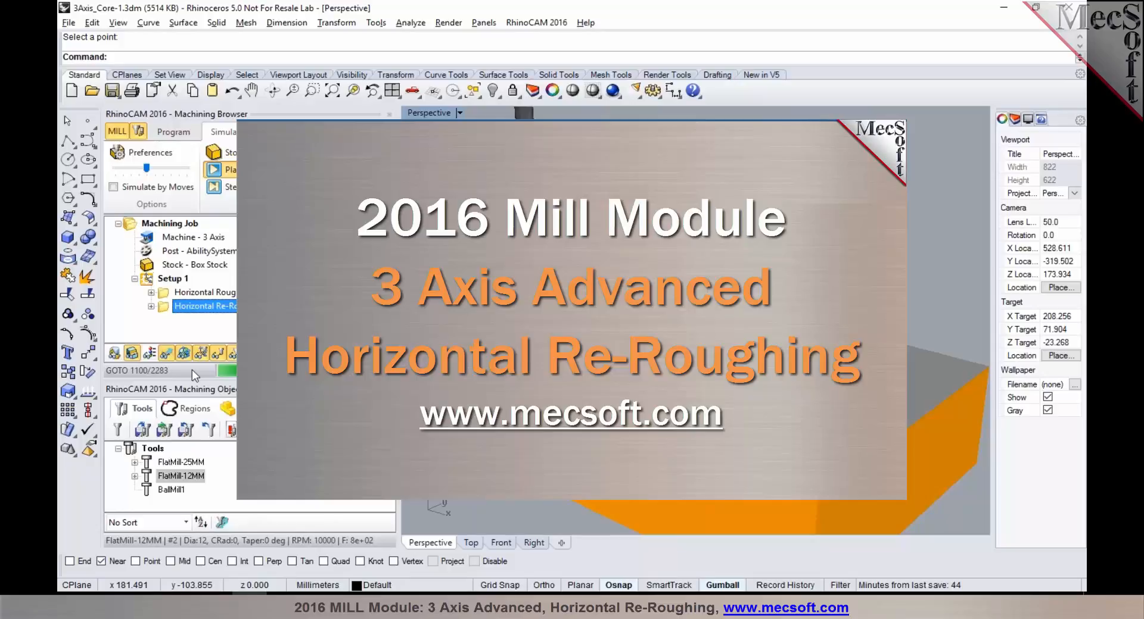
- Bring up the VisualCAM shoe-core project with its machining operations tree
{"action": "left_click", "coordinate": [222, 170]}
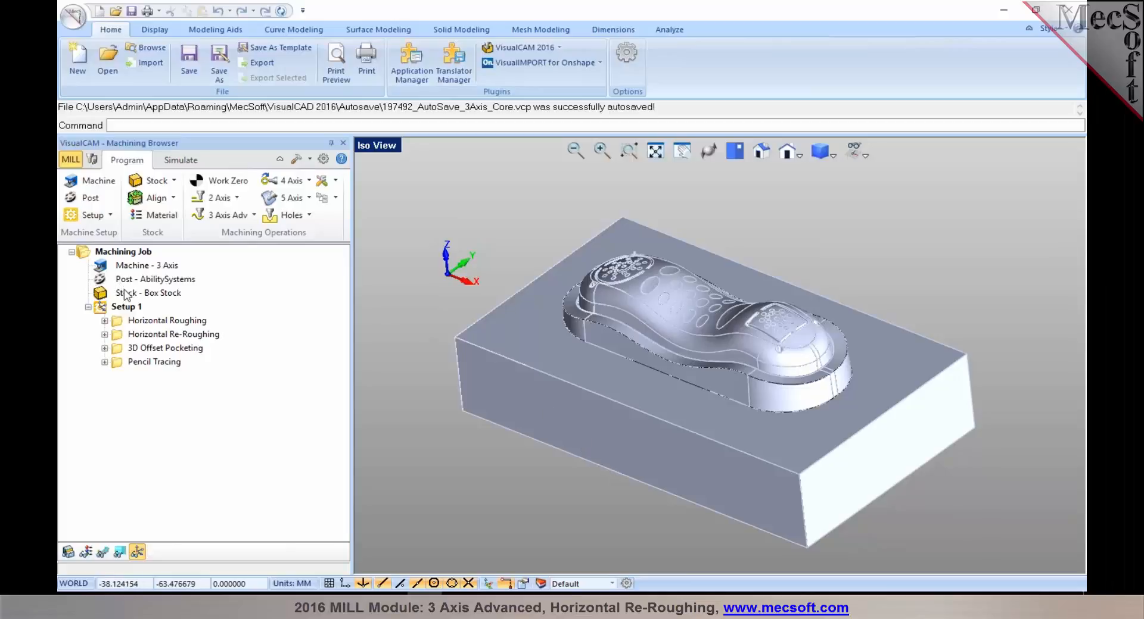
- Display the Box Stock enclosing the shoe core and orbit around it
{"action": "left_click", "coordinate": [148, 293]}
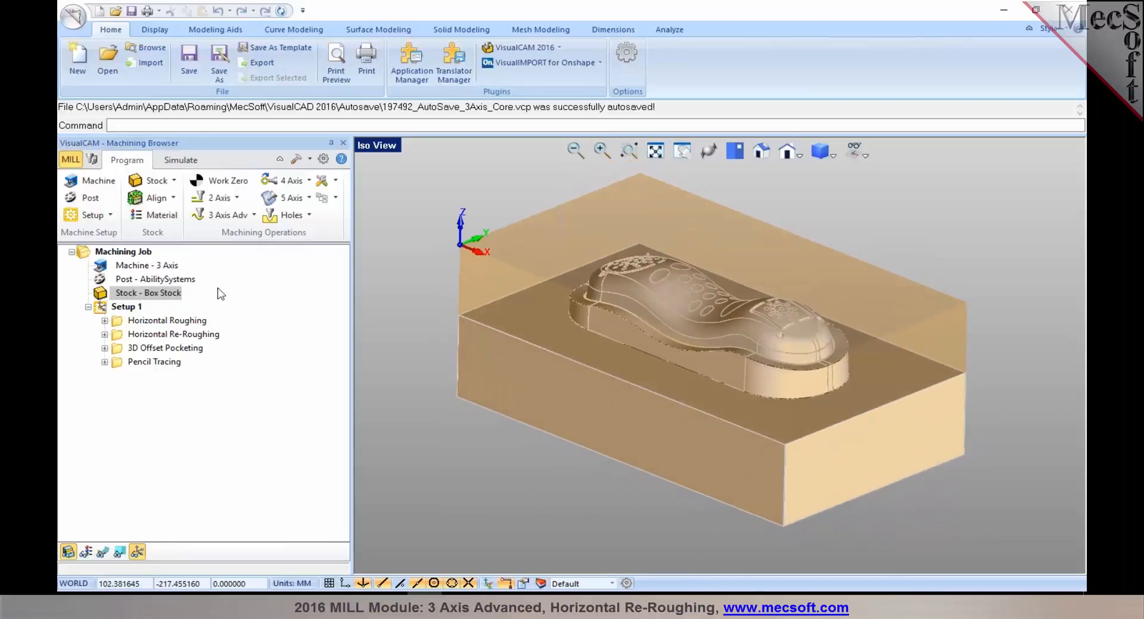
{"action": "mouse_move", "coordinate": [589, 445]}
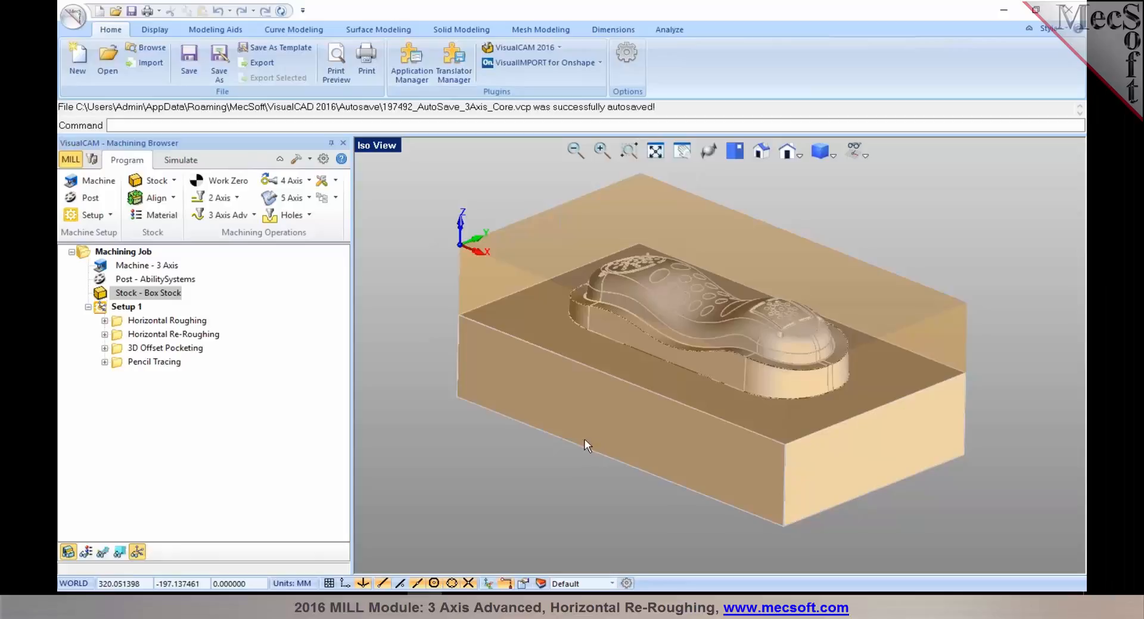
{"action": "left_click_drag", "start_coordinate": [587, 446], "coordinate": [694, 428]}
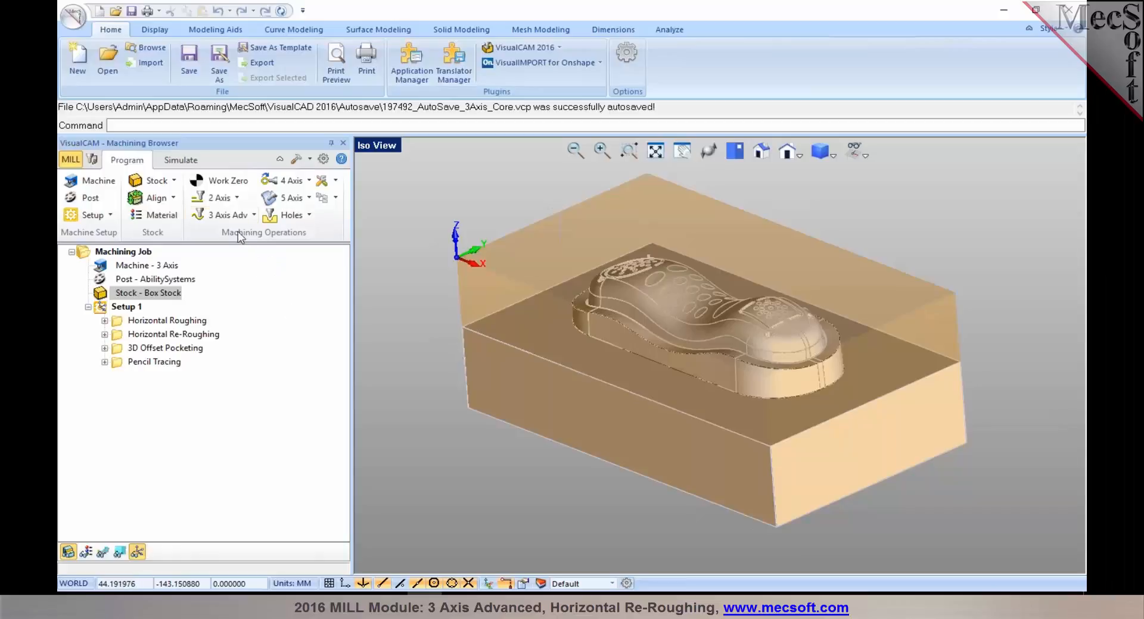
- Review a 3 Axis Adv Horizontal Roughing operation's settings and cancel without creating it
{"action": "left_click", "coordinate": [224, 216]}
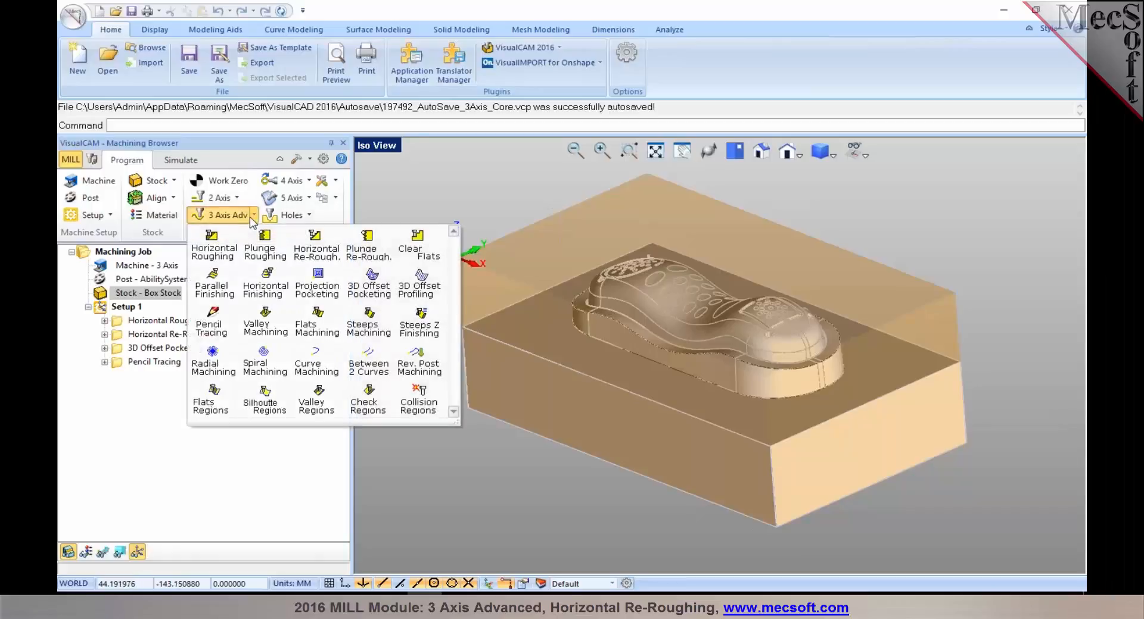
{"action": "mouse_move", "coordinate": [213, 245]}
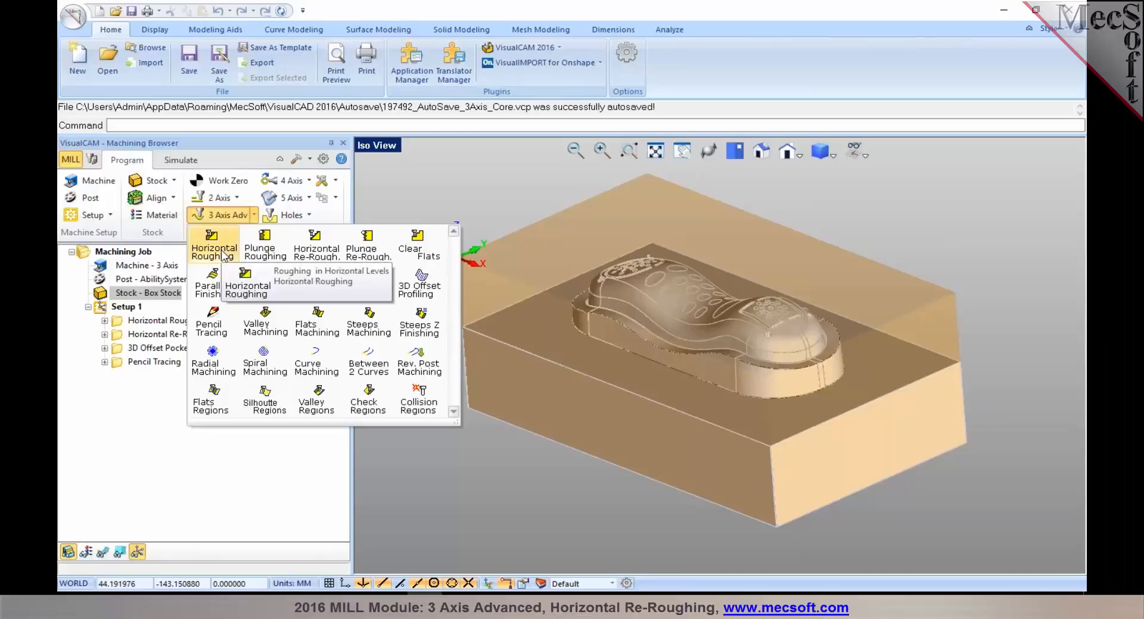
{"action": "left_click", "coordinate": [213, 244]}
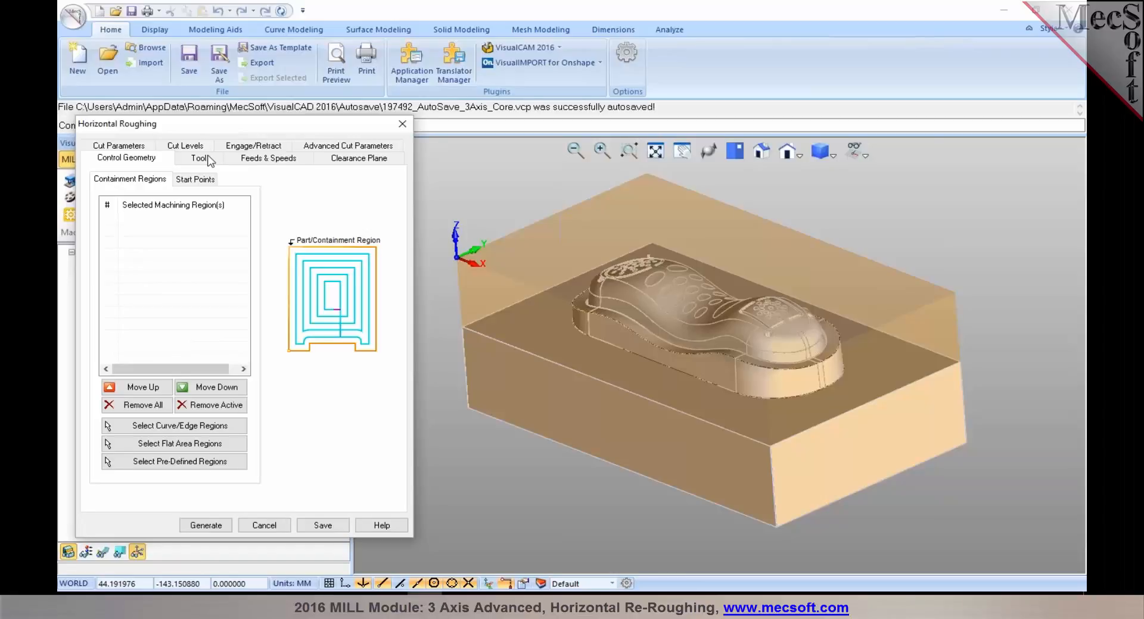
{"action": "mouse_move", "coordinate": [264, 525]}
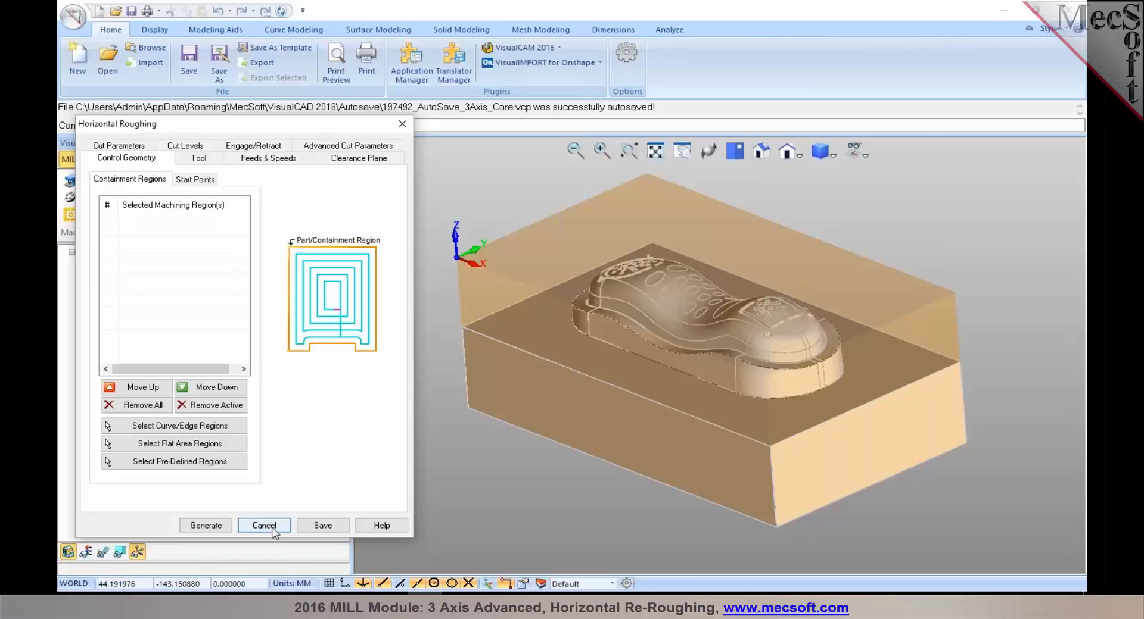
{"action": "left_click", "coordinate": [264, 526]}
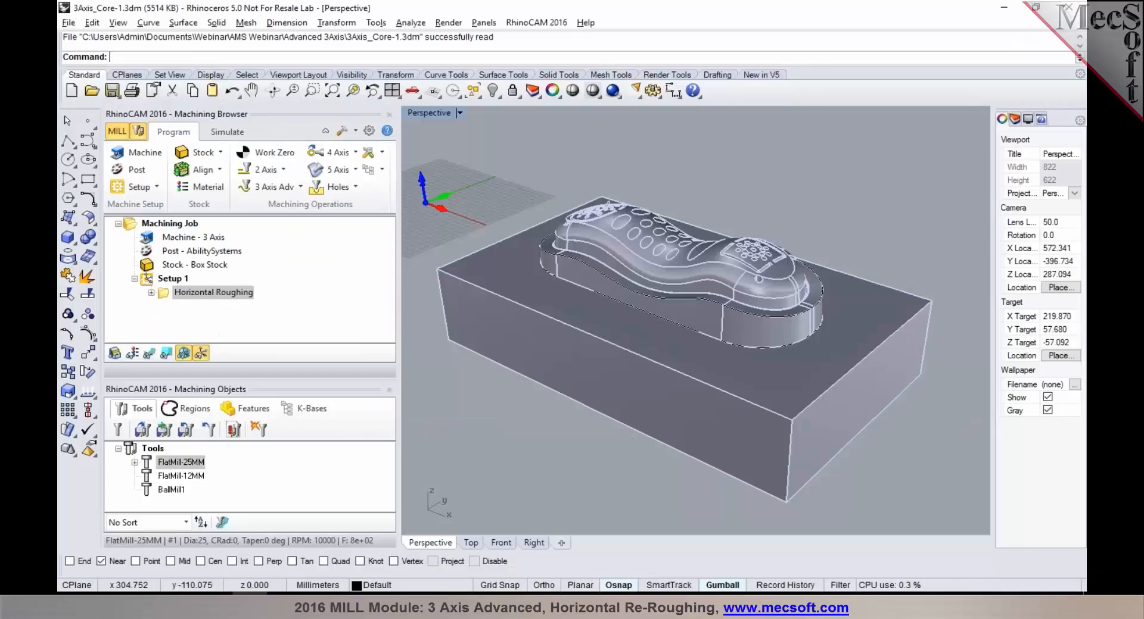
- Simulate the Horizontal Roughing toolpath, cutting the stock into stepped terraces
{"action": "left_click", "coordinate": [212, 293]}
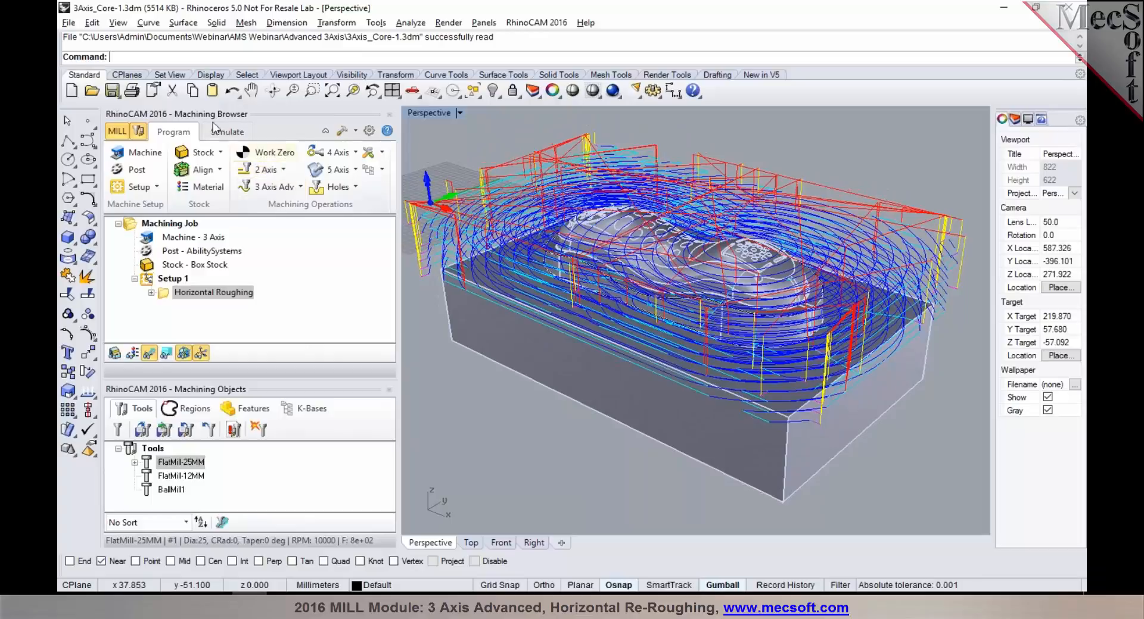
{"action": "left_click", "coordinate": [226, 132]}
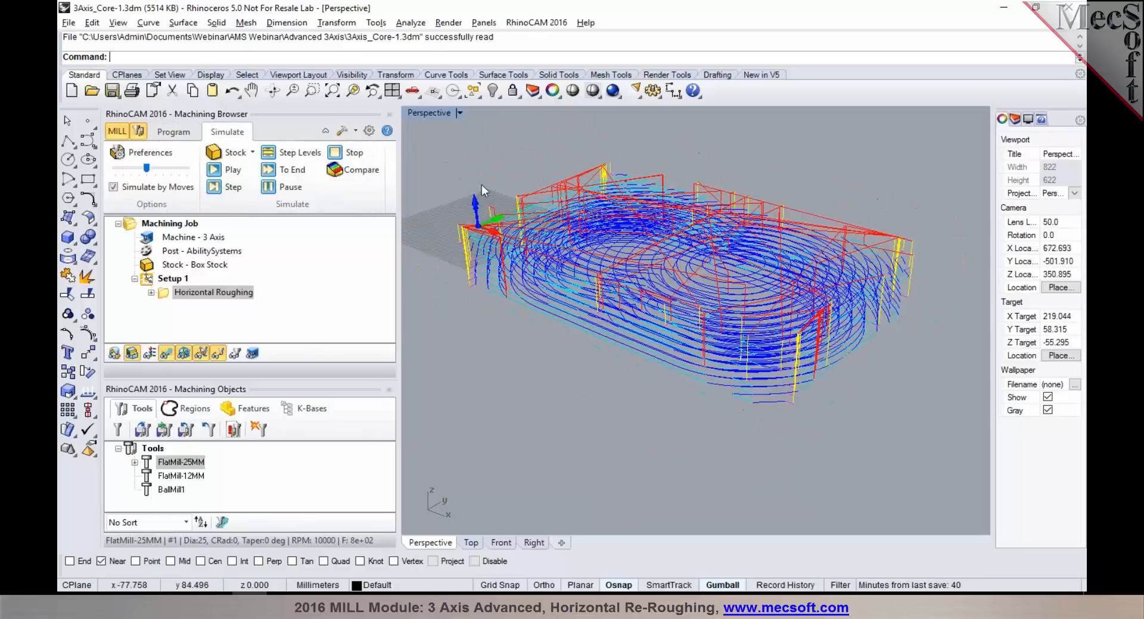
{"action": "left_click", "coordinate": [224, 170]}
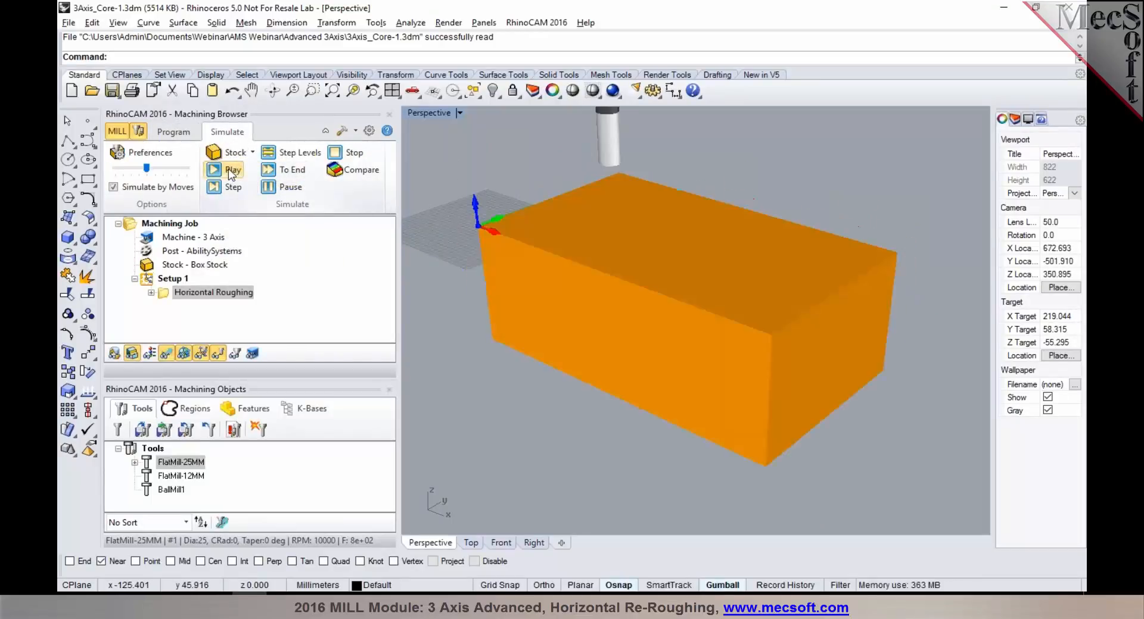
{"action": "left_click", "coordinate": [223, 171]}
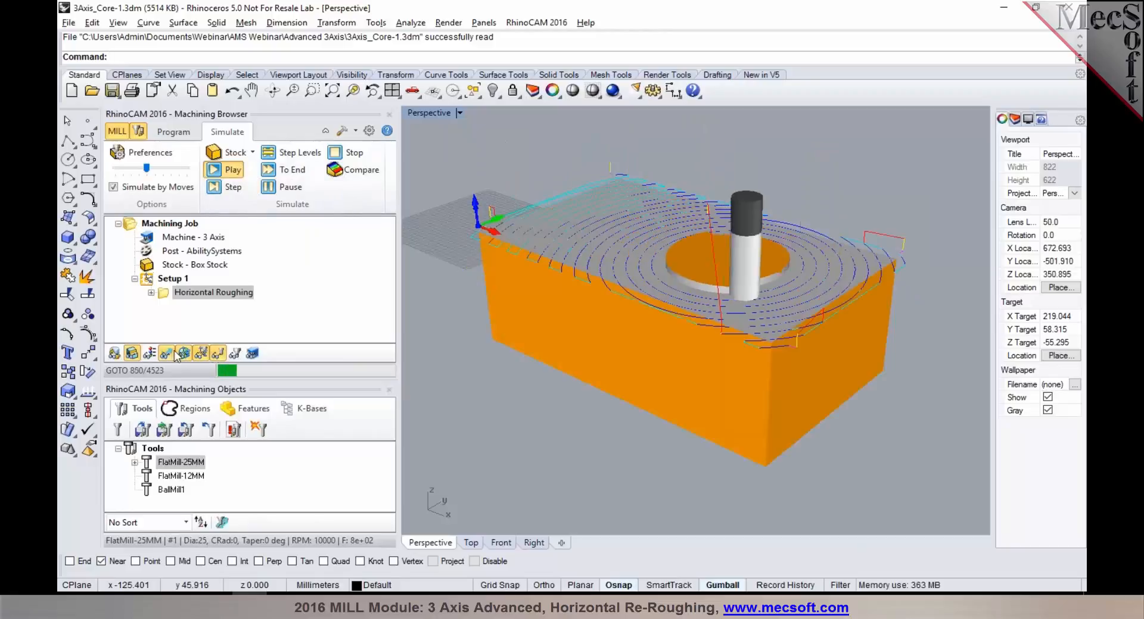
{"action": "left_click", "coordinate": [229, 171]}
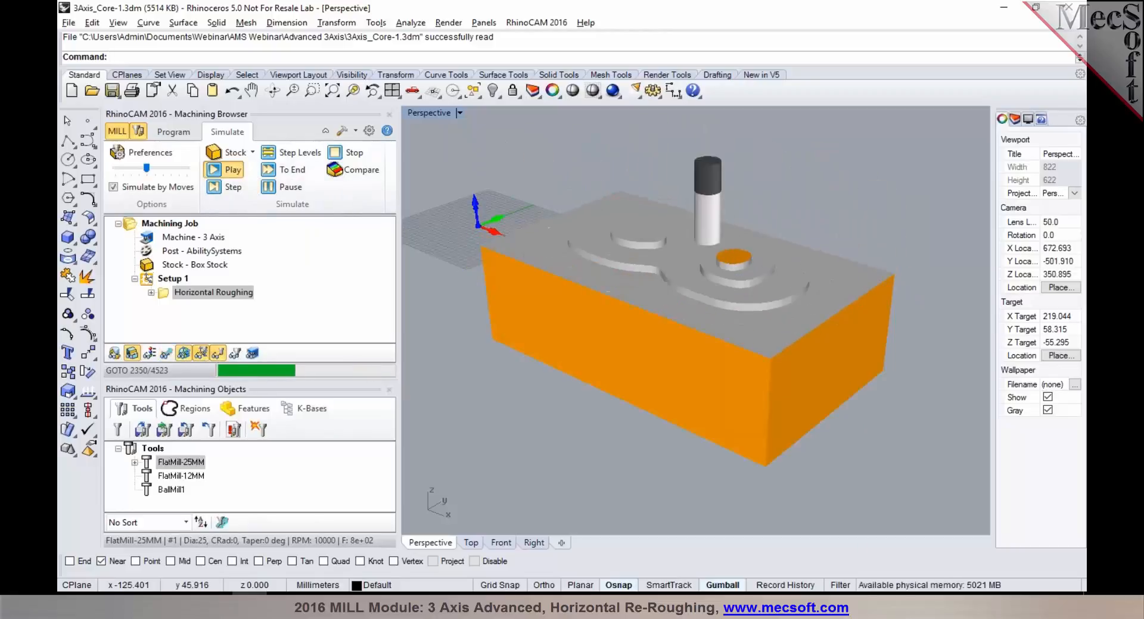
{"action": "left_click", "coordinate": [224, 170]}
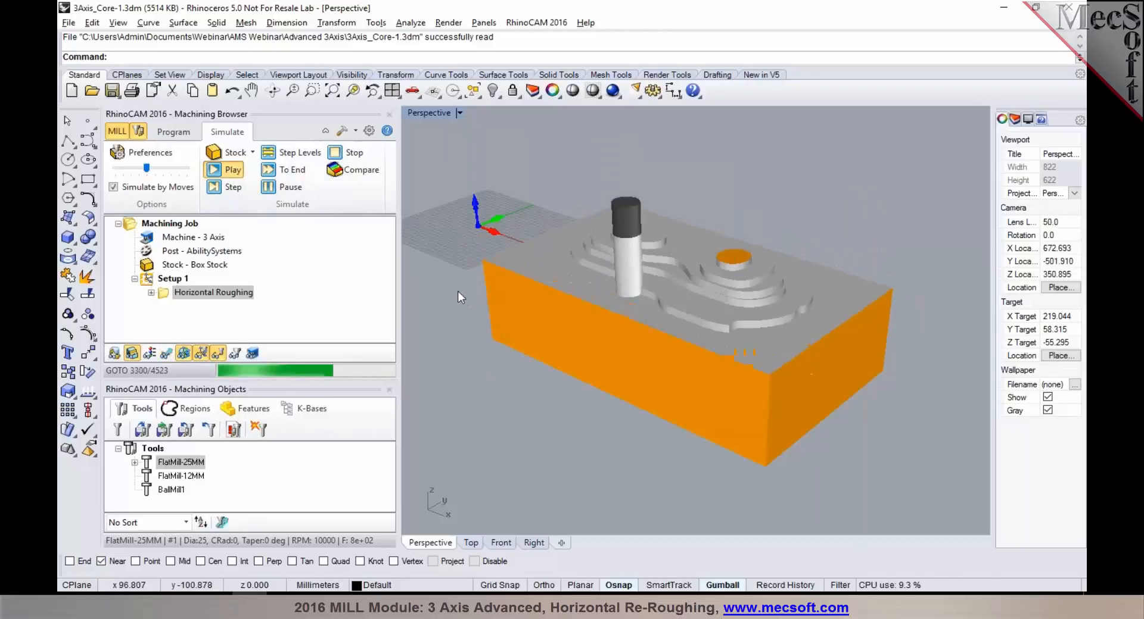
{"action": "left_click", "coordinate": [224, 170]}
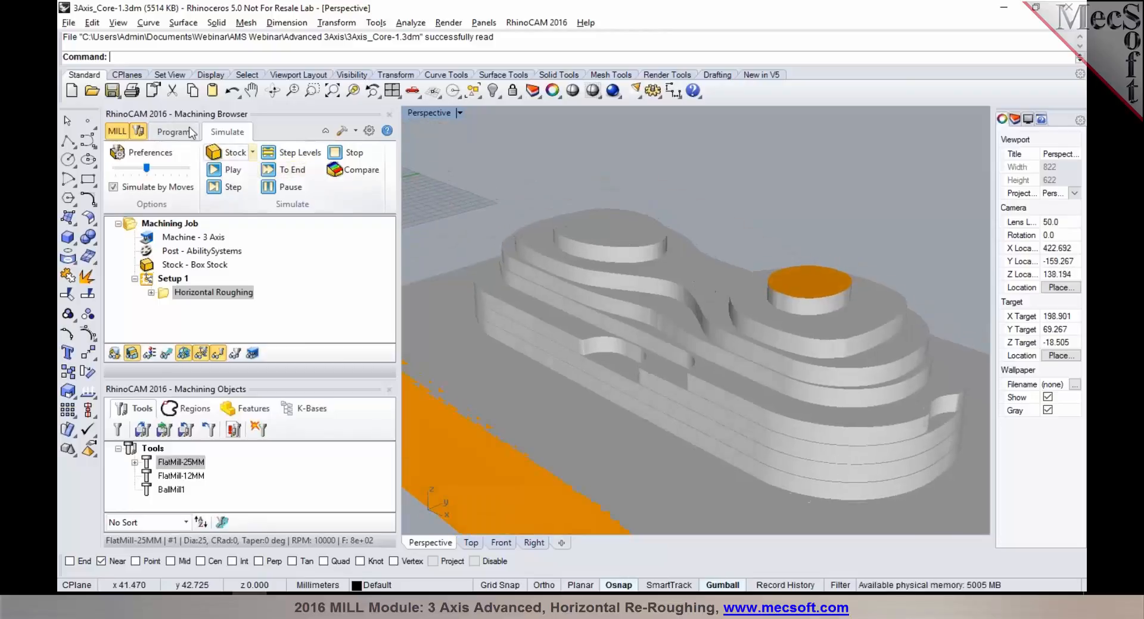
- Return to the Program view and regenerate Horizontal Roughing via the Regeneration Manager
{"action": "left_click", "coordinate": [174, 132]}
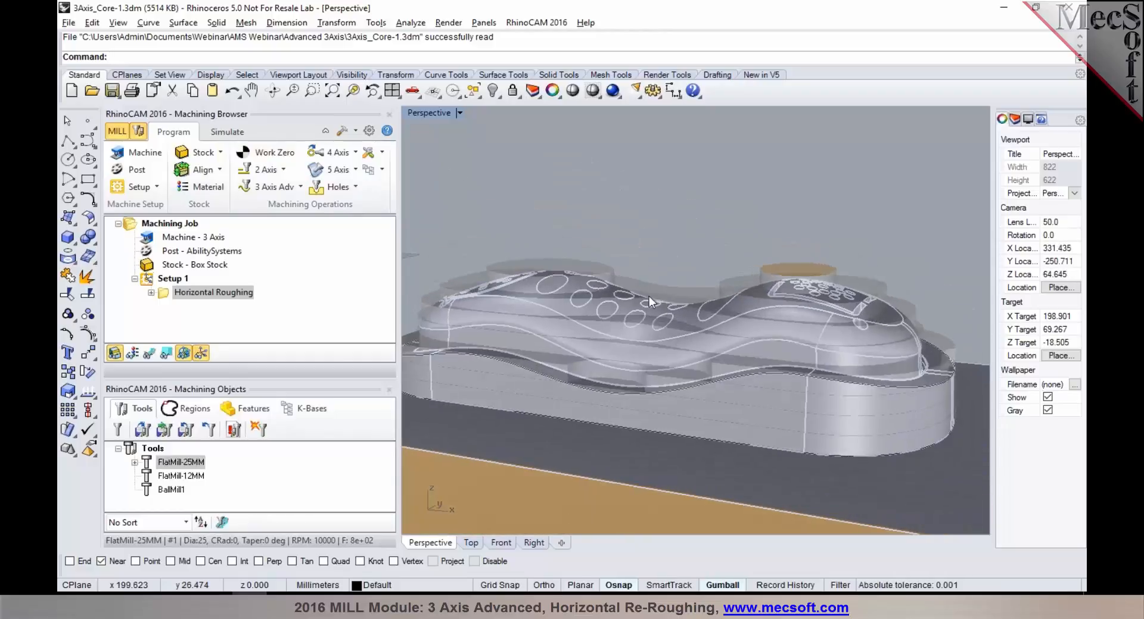
{"action": "left_click_drag", "start_coordinate": [649, 302], "coordinate": [650, 334]}
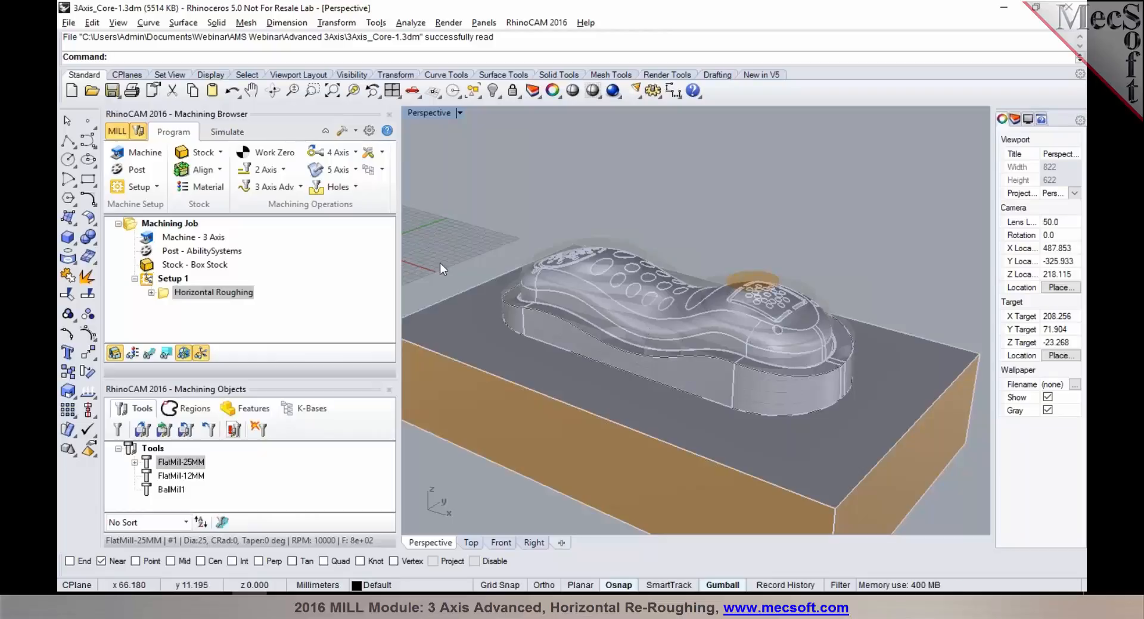
{"action": "left_click", "coordinate": [270, 187]}
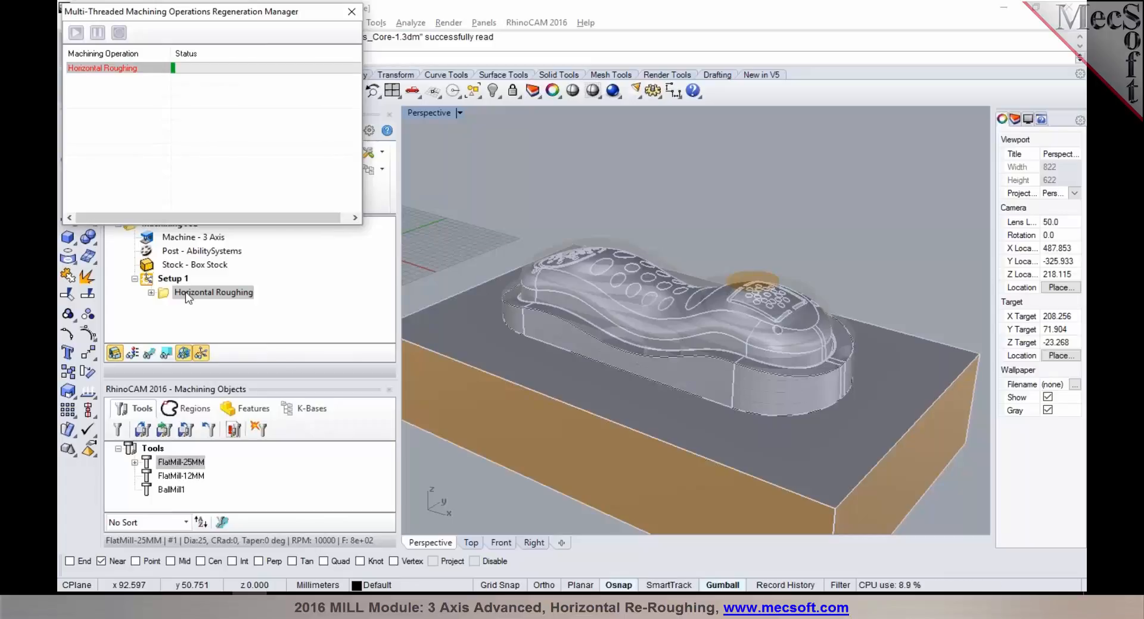
- Attempt a 3 Axis Adv Horizontal Re-Rough after roughing, raising the missing simulation model warning
{"action": "left_click", "coordinate": [351, 12]}
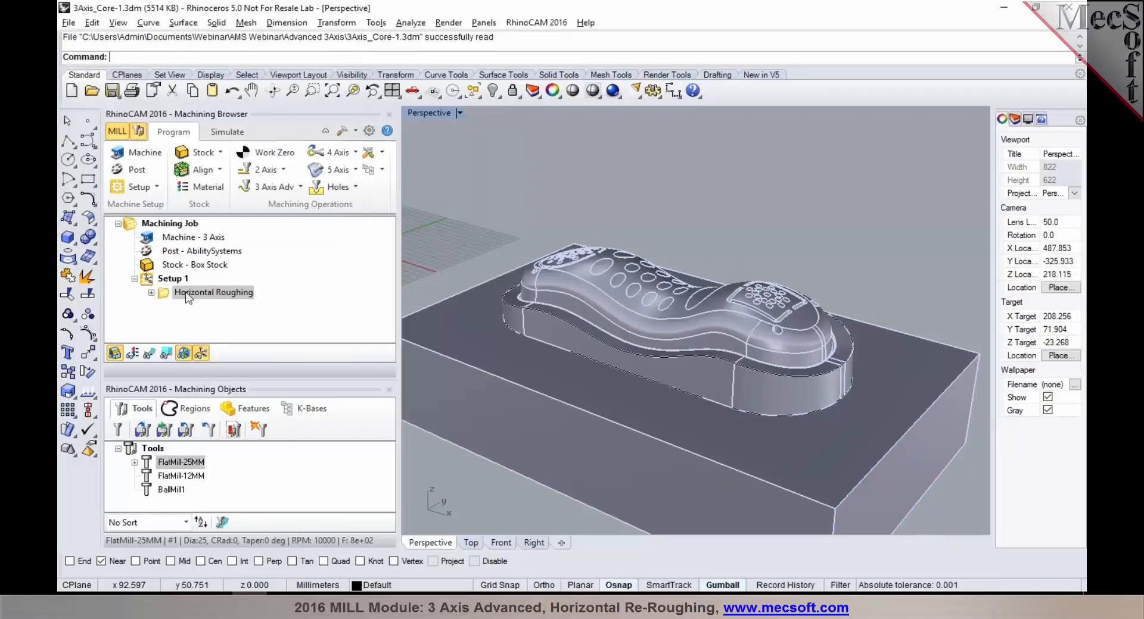
{"action": "left_click", "coordinate": [270, 187]}
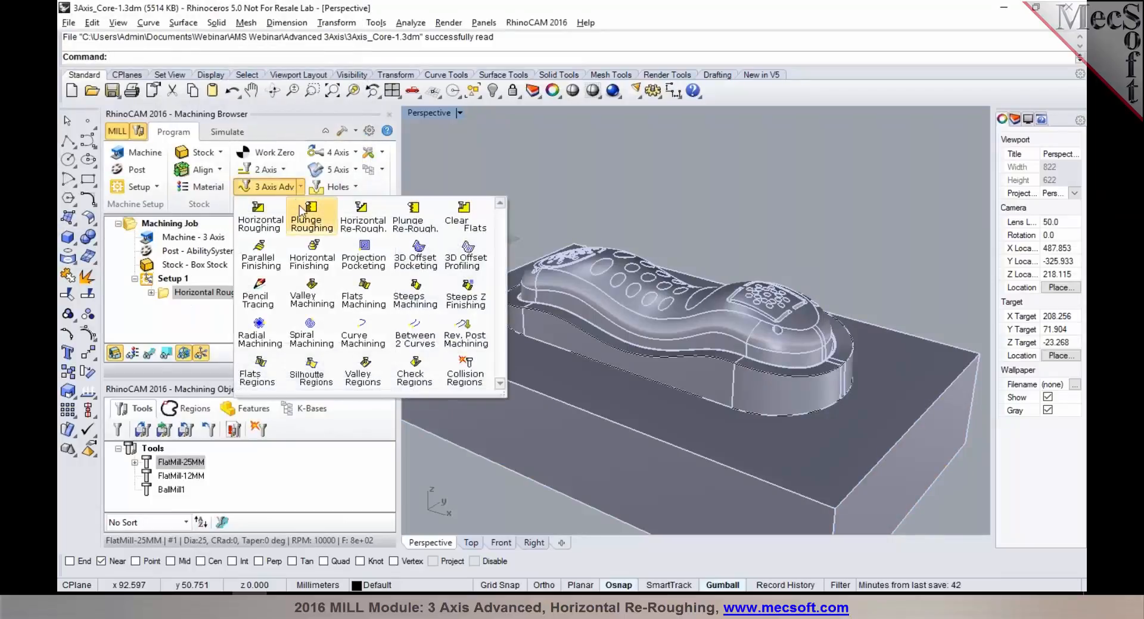
{"action": "left_click", "coordinate": [311, 215]}
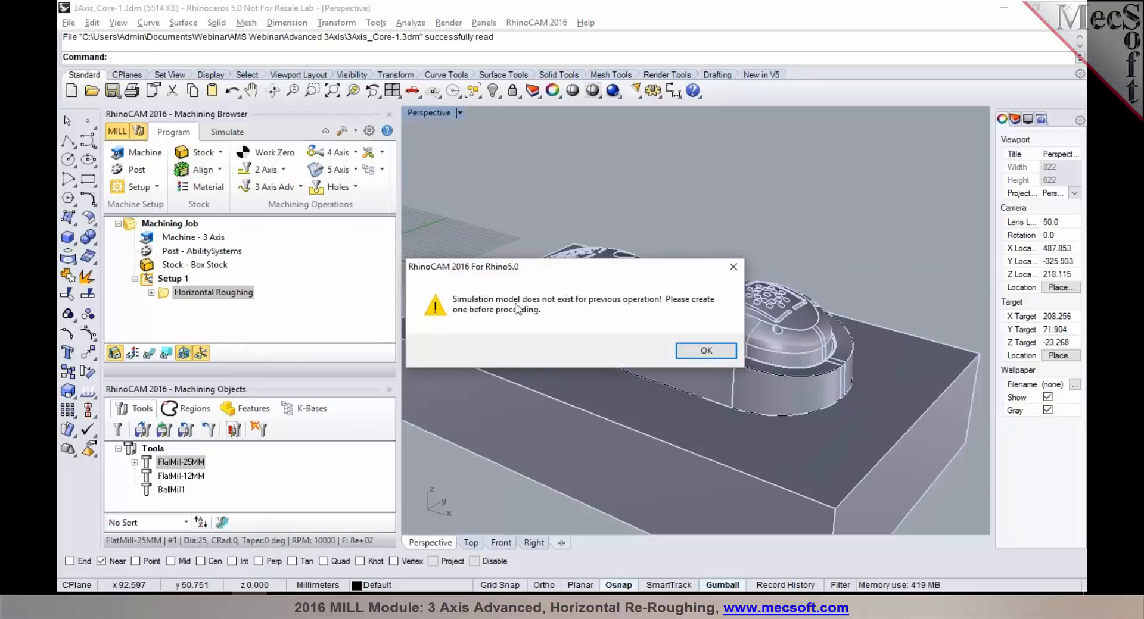
{"action": "mouse_move", "coordinate": [536, 315]}
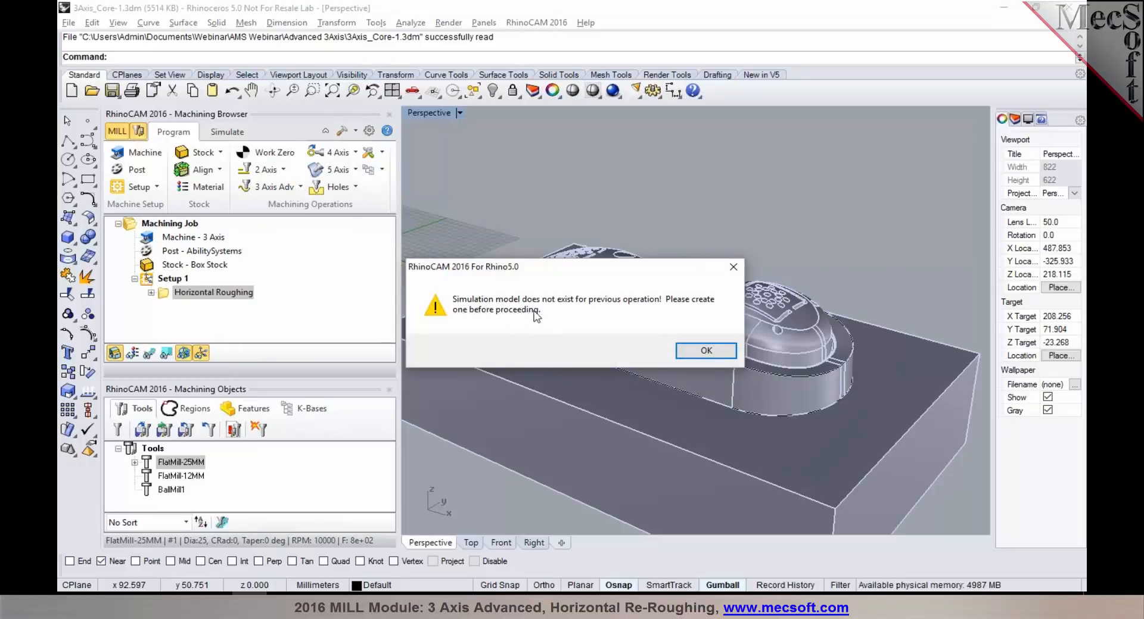
{"action": "mouse_move", "coordinate": [684, 323]}
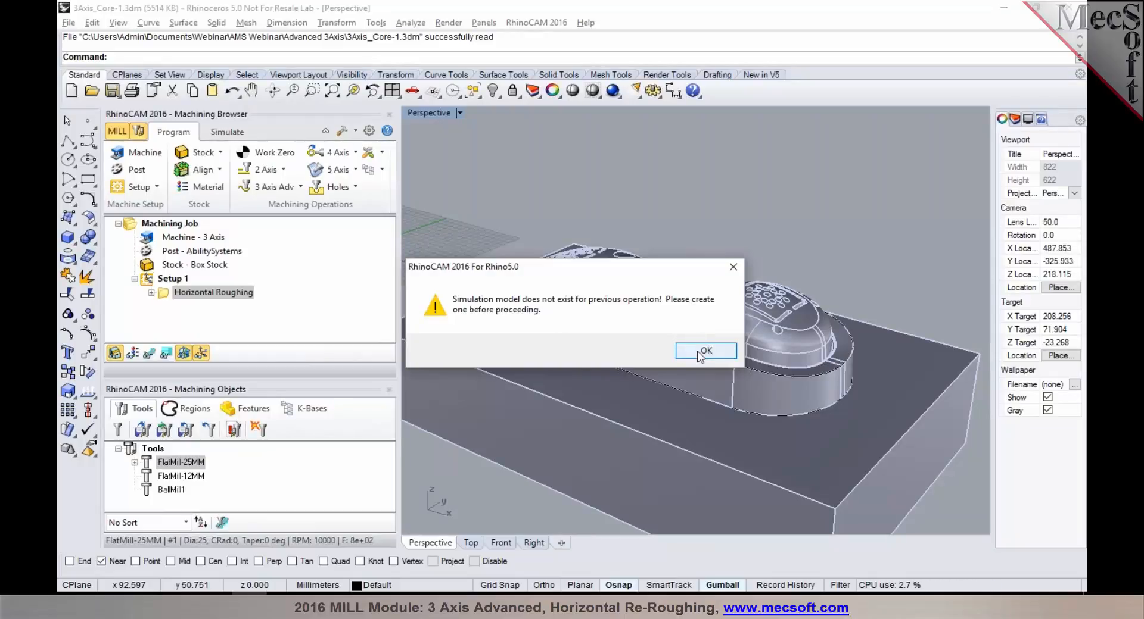
- Dismiss the warning and run the roughing simulation To End, inspecting the roughed stock
{"action": "left_click", "coordinate": [705, 352]}
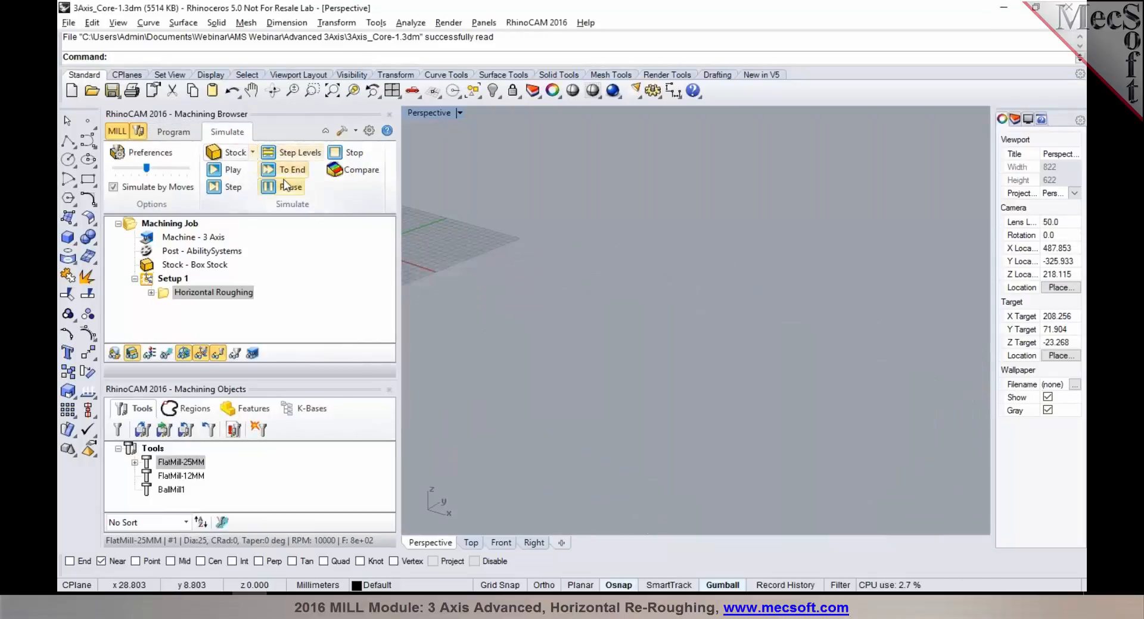
{"action": "left_click", "coordinate": [289, 170]}
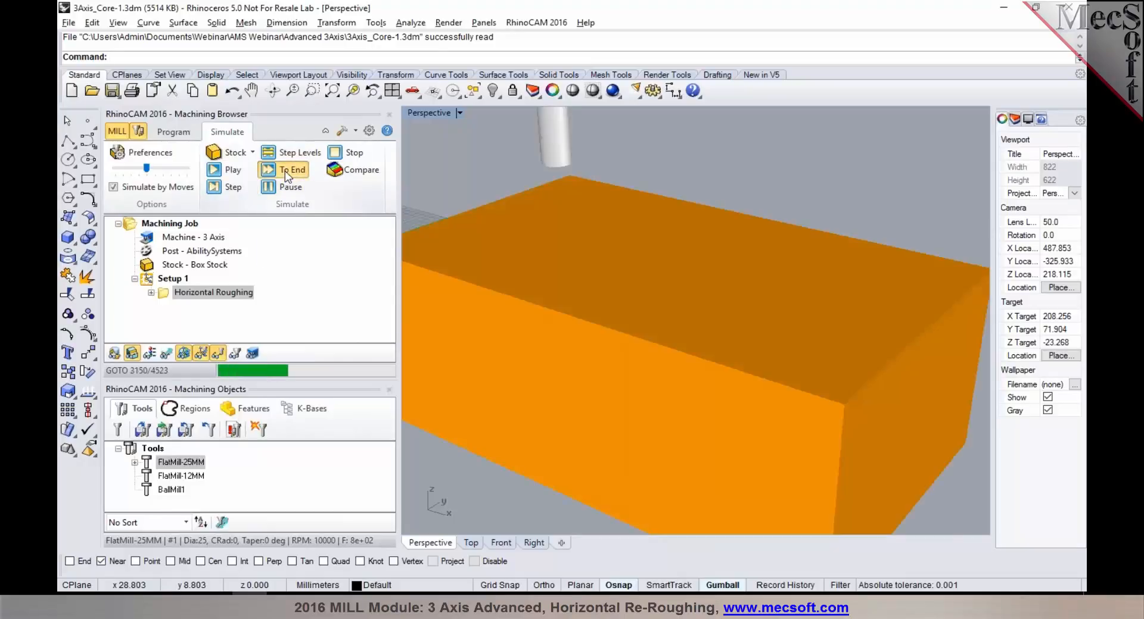
{"action": "left_click", "coordinate": [283, 170]}
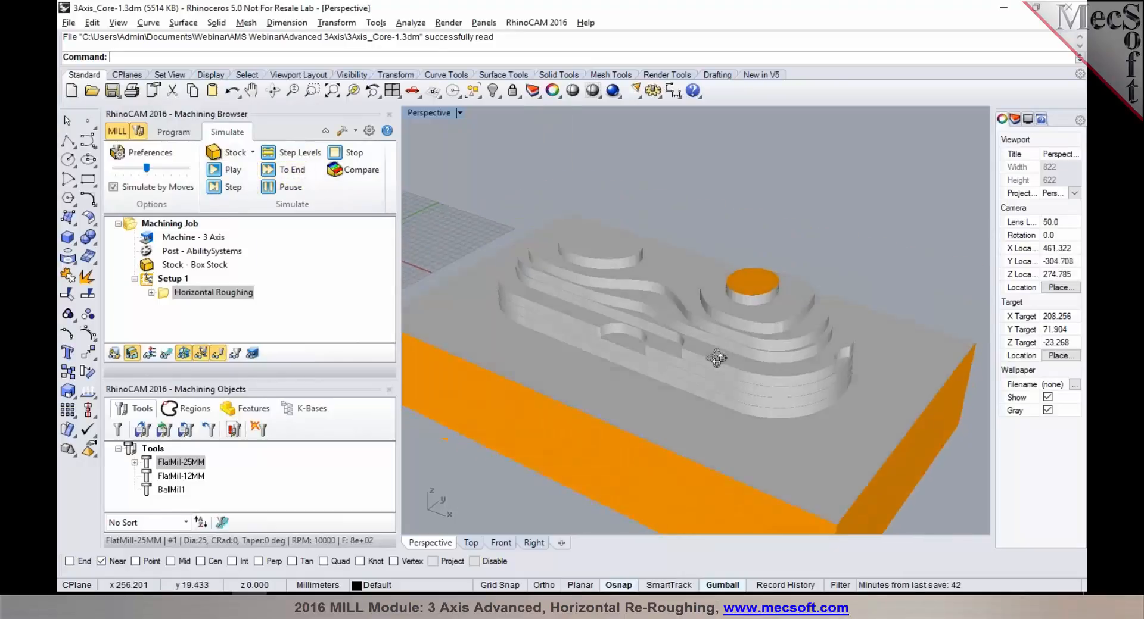
{"action": "left_click_drag", "start_coordinate": [717, 357], "coordinate": [604, 357]}
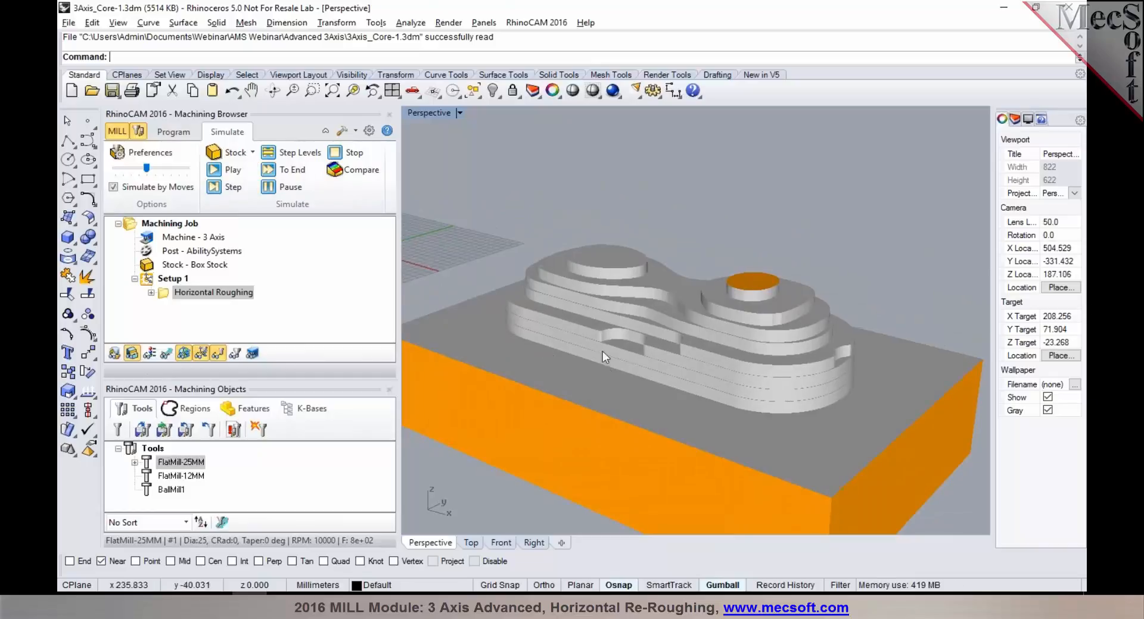
{"action": "mouse_move", "coordinate": [703, 353]}
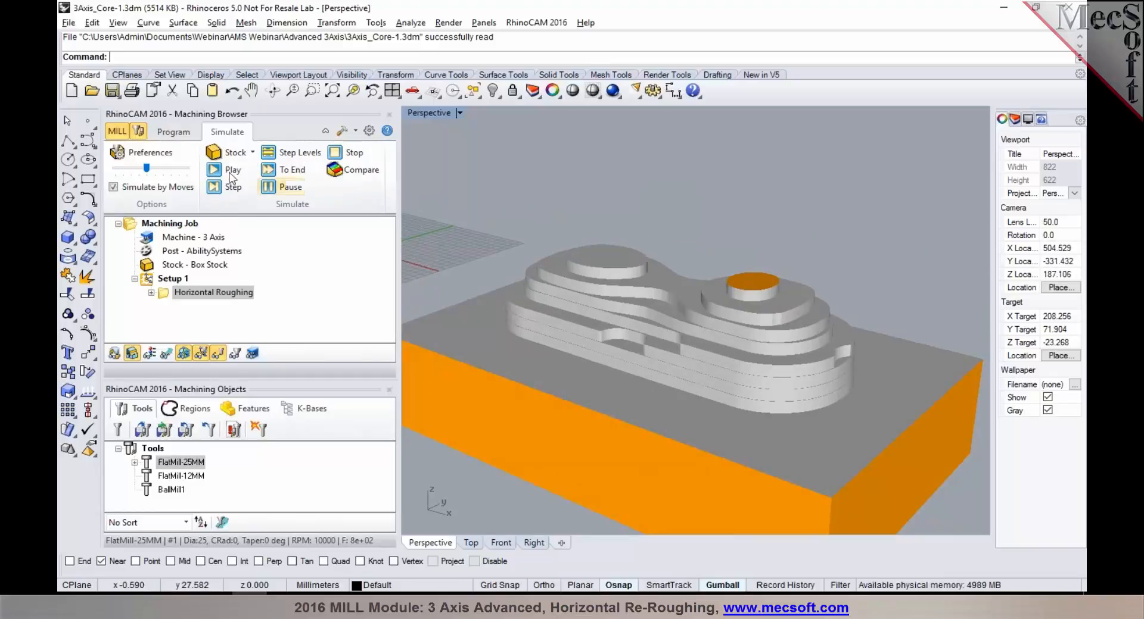
- Return to the Program view and reopen the advanced 3-axis operations list
{"action": "left_click", "coordinate": [173, 132]}
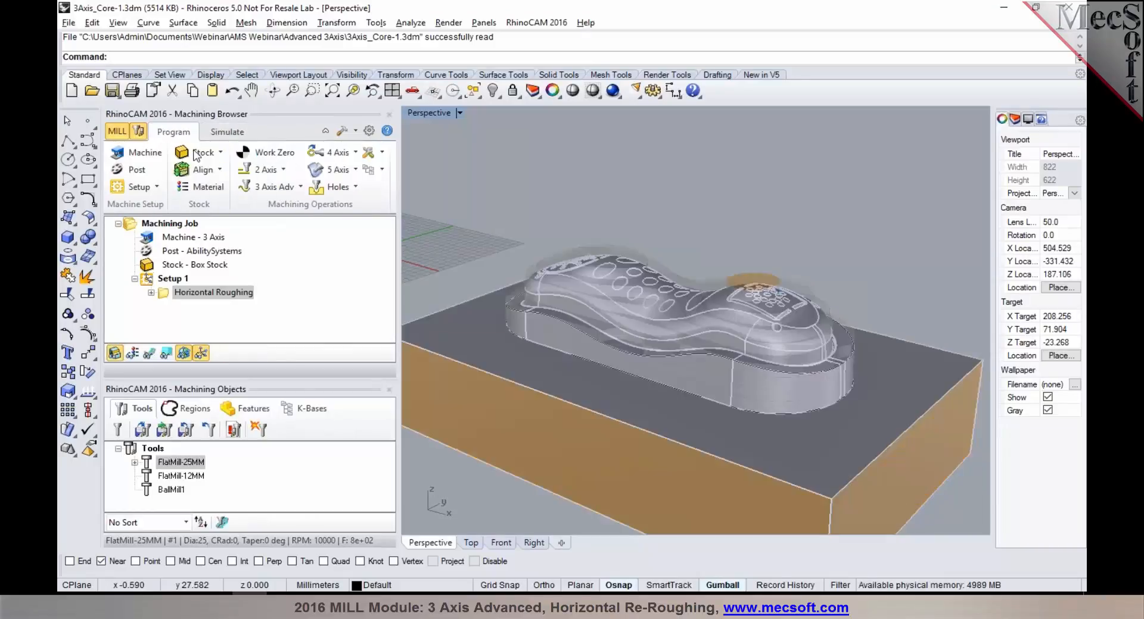
{"action": "left_click", "coordinate": [269, 187]}
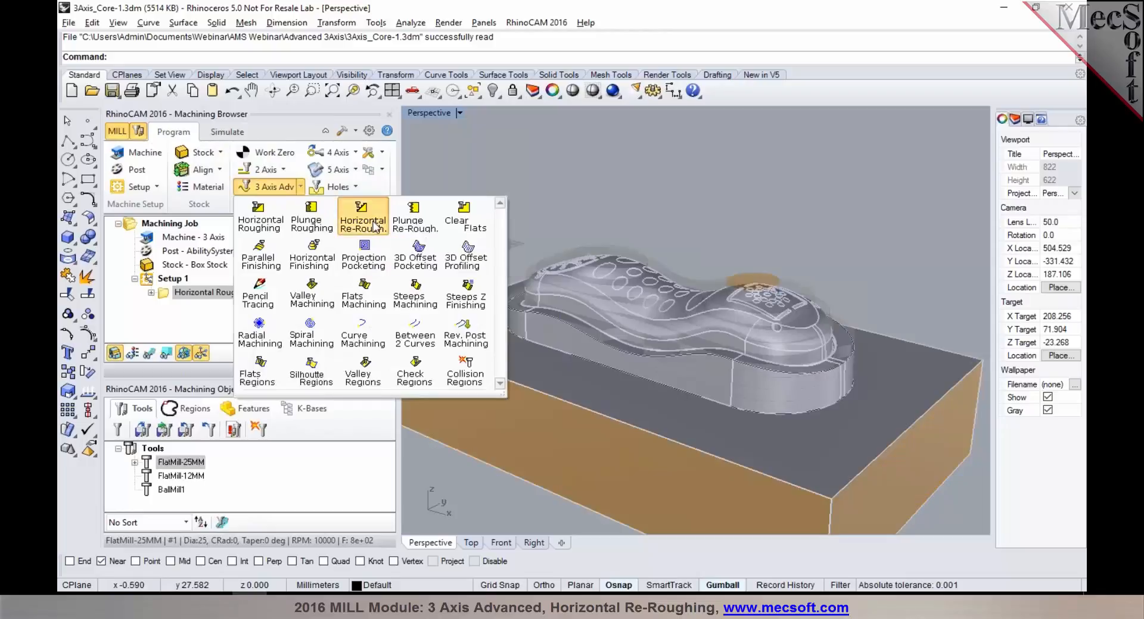
- Create a Horizontal Re-Roughing operation using the FlatMill-12MM tool
{"action": "left_click", "coordinate": [363, 216]}
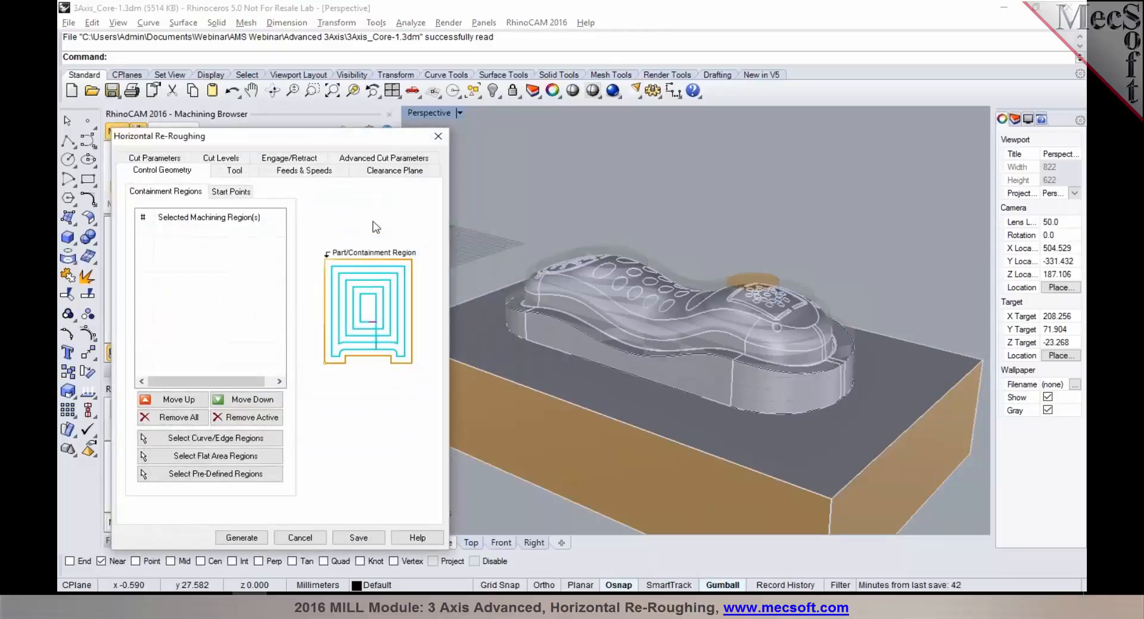
{"action": "mouse_move", "coordinate": [235, 177]}
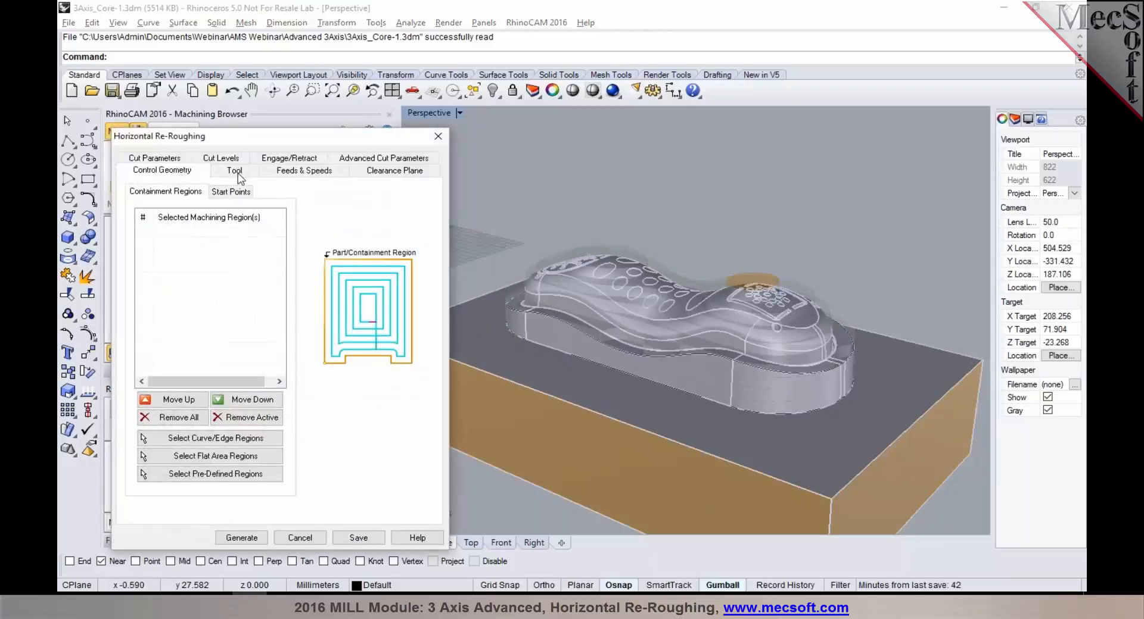
{"action": "left_click", "coordinate": [233, 171]}
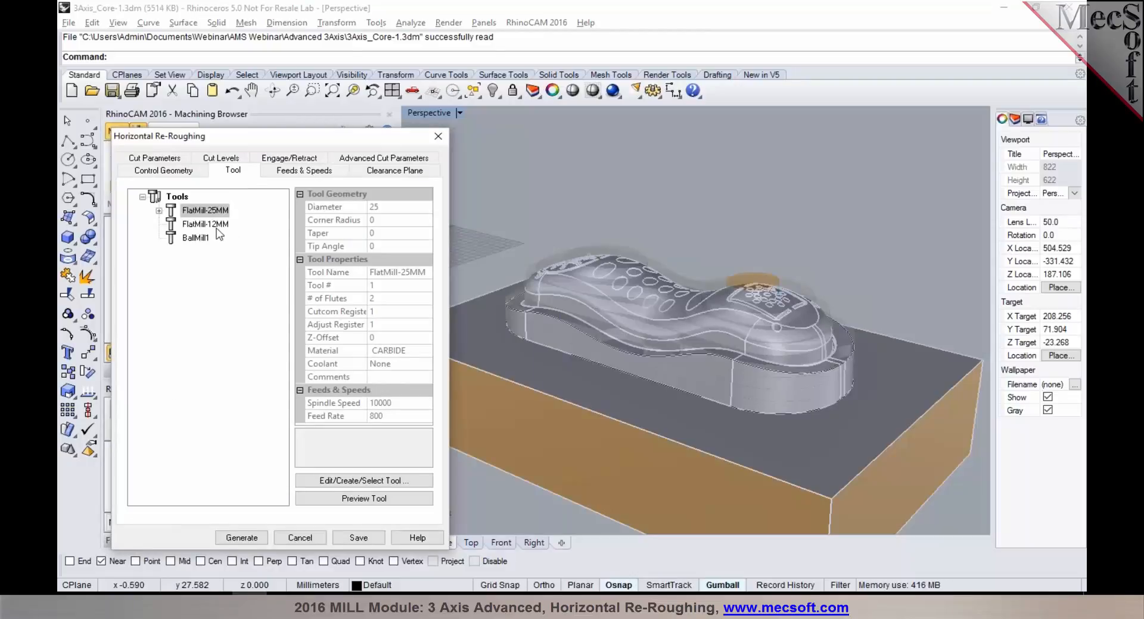
{"action": "left_click", "coordinate": [205, 223]}
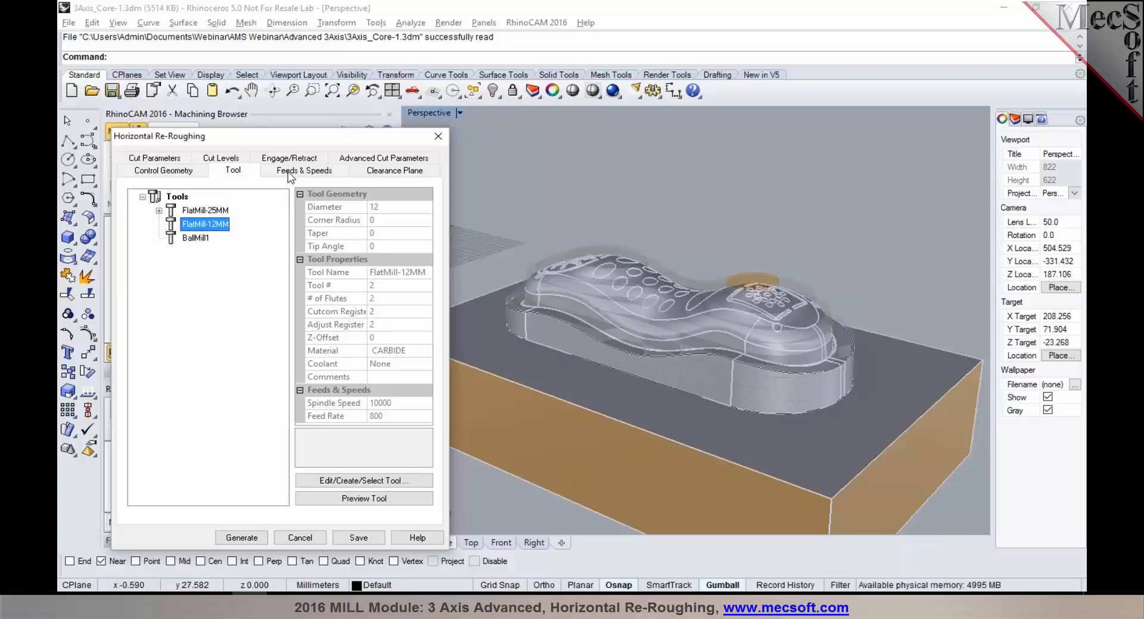
- Review the Feeds & Speeds and Clearance Plane settings for the re-roughing
{"action": "left_click", "coordinate": [302, 170]}
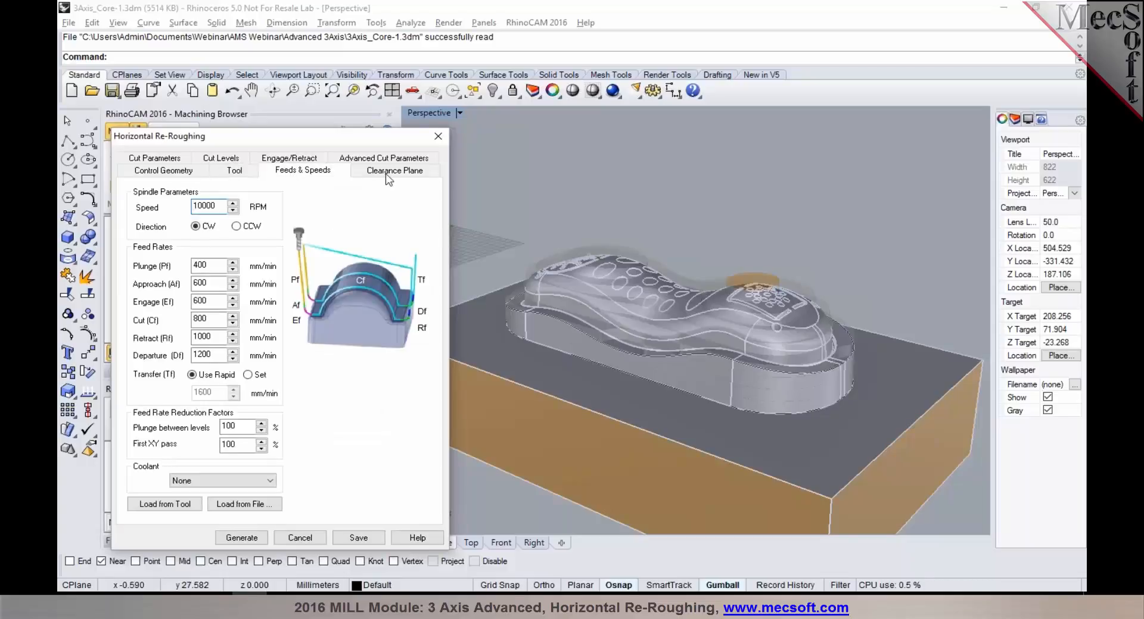
{"action": "left_click", "coordinate": [394, 172]}
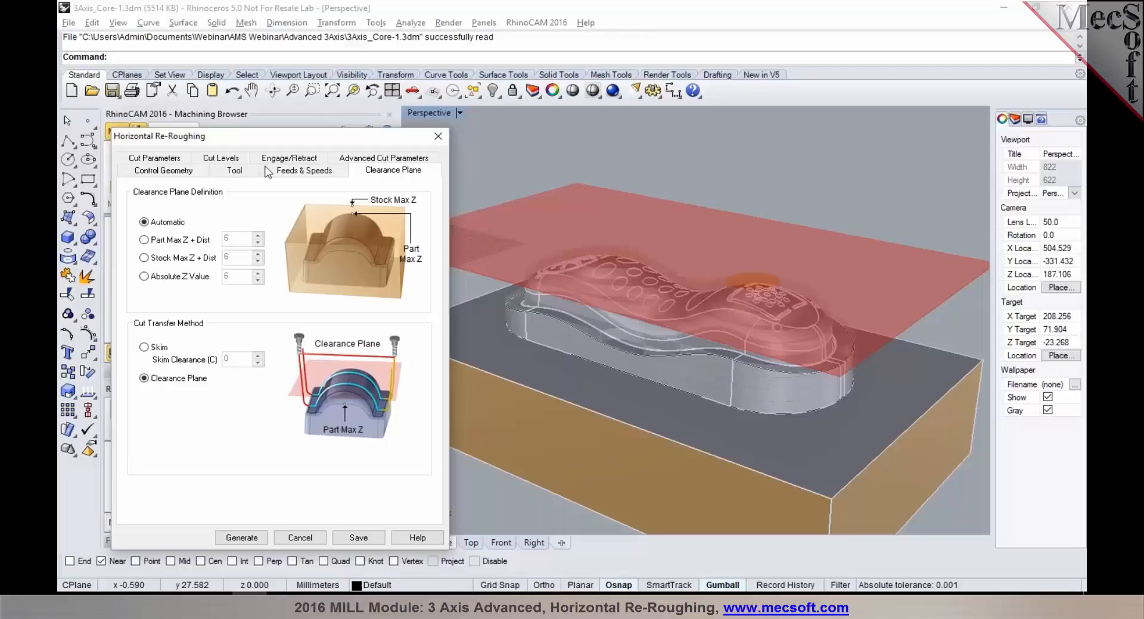
- Set the re-roughing Stock allowance to 0.2 on Cut Parameters
{"action": "left_click", "coordinate": [153, 159]}
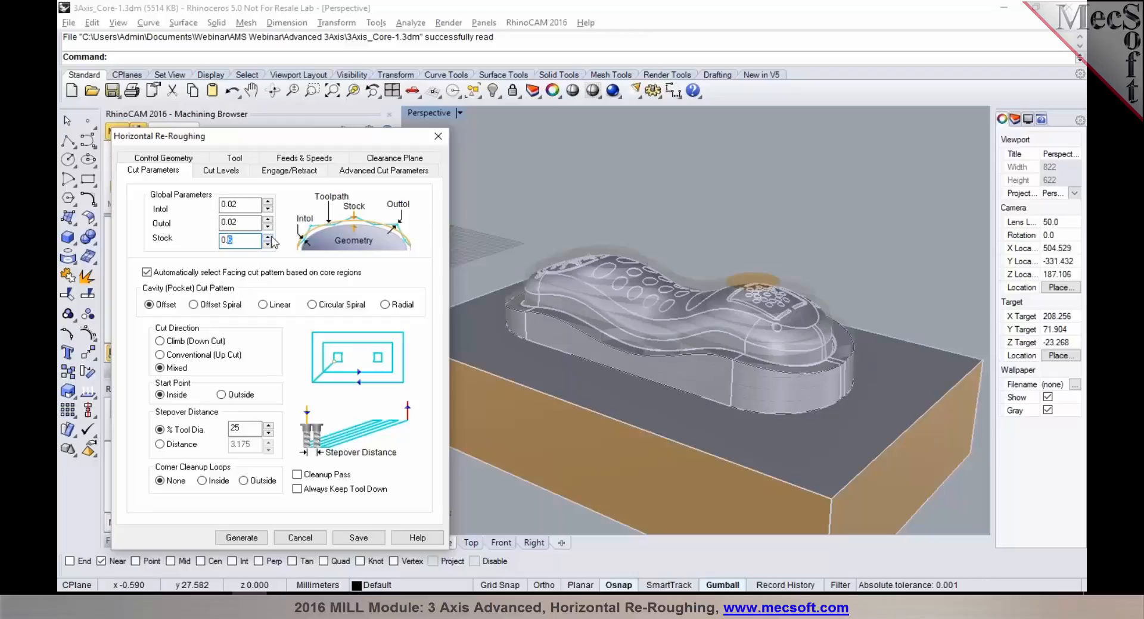
{"action": "type", "text": "0.2"}
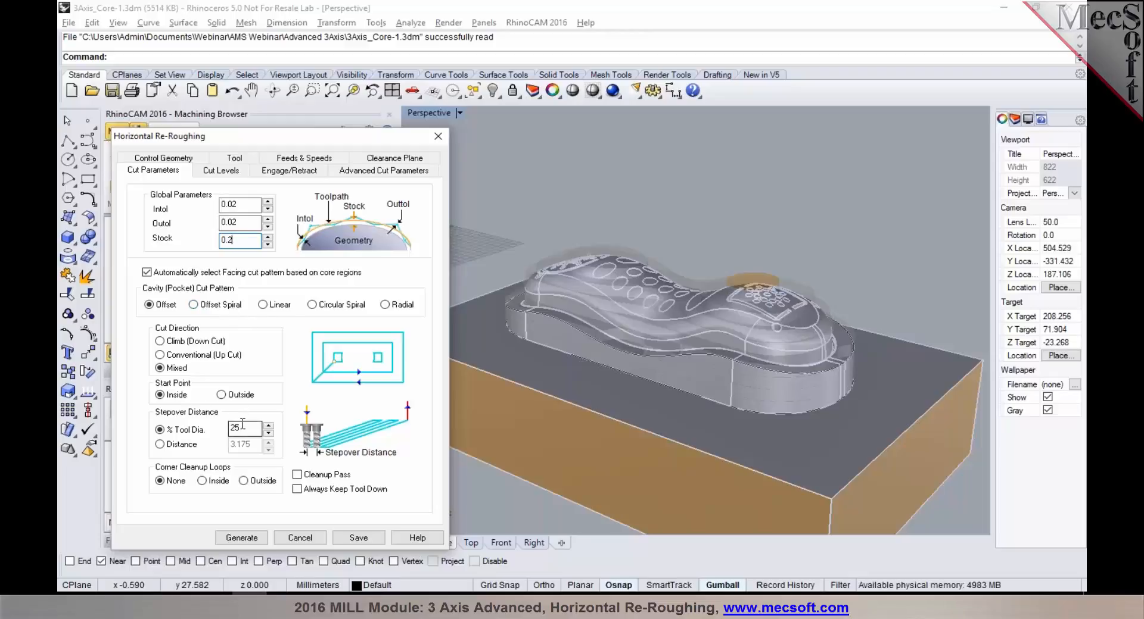
{"action": "left_click", "coordinate": [221, 172]}
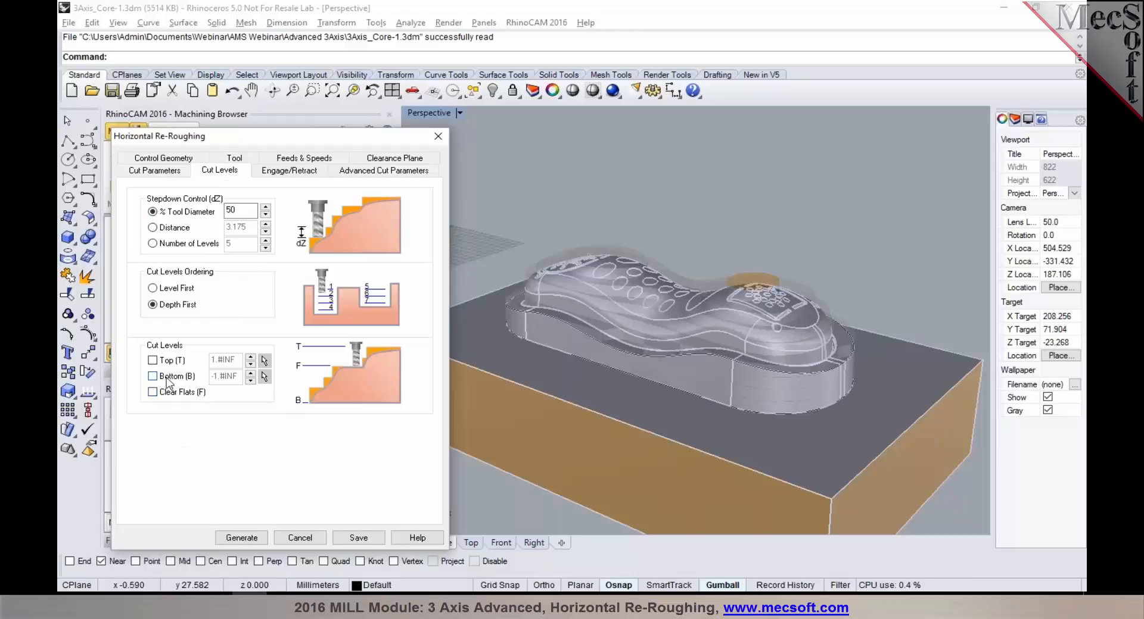
- Limit cuts to a Bottom level of -57.3997 and review Engage/Retract settings
{"action": "left_click", "coordinate": [153, 376]}
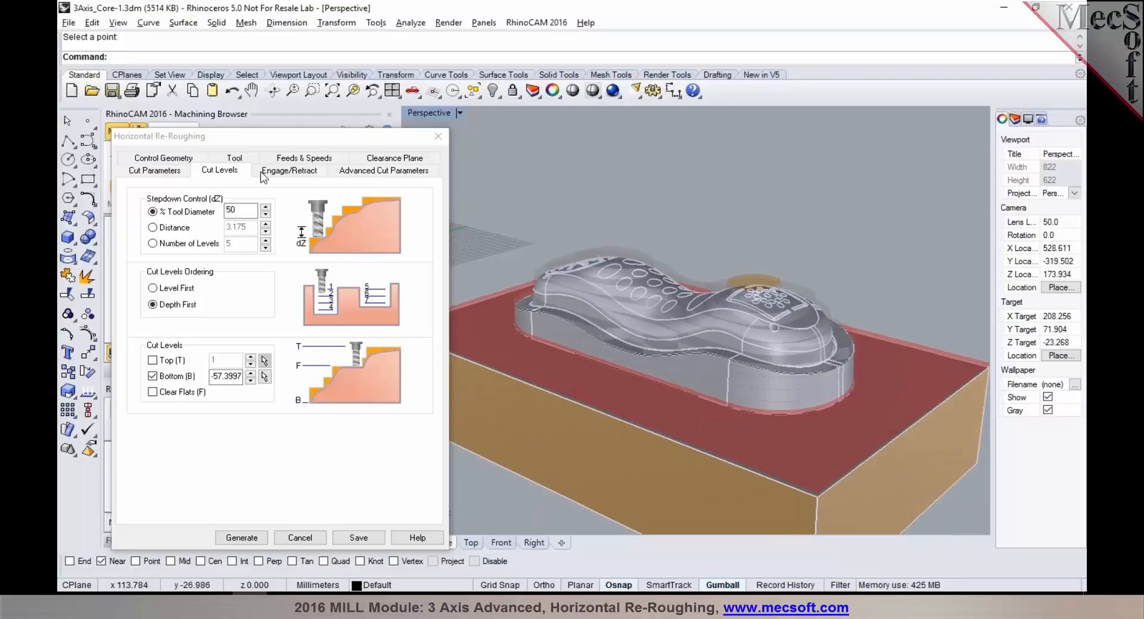
{"action": "left_click", "coordinate": [287, 172]}
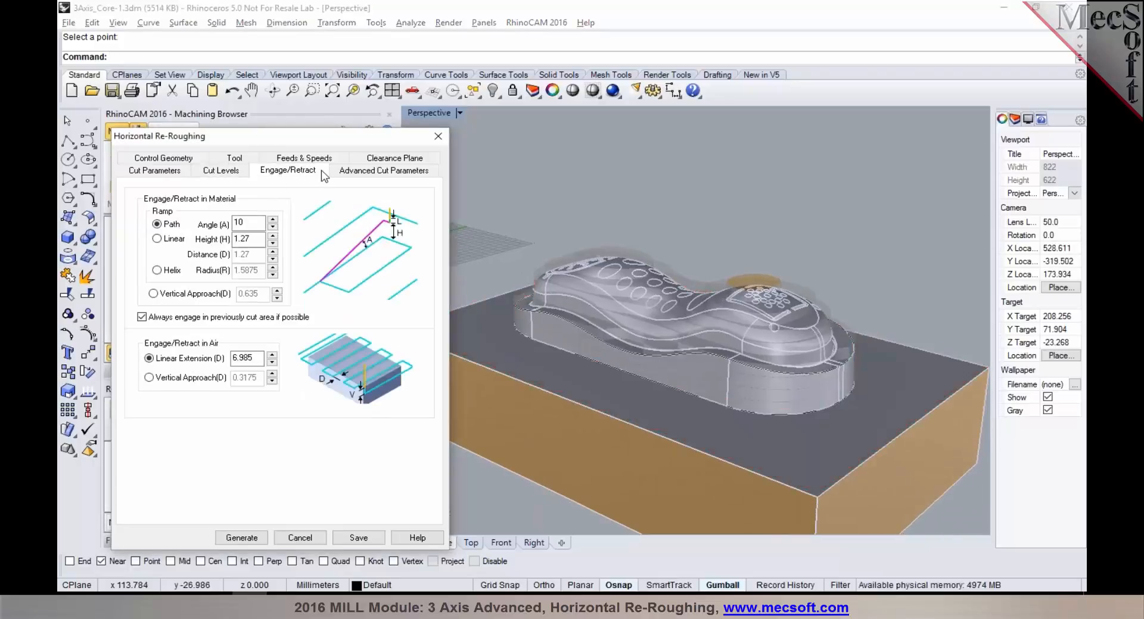
- Set the arc Fitting Tolerance to 0.04 under Advanced Cut Parameters
{"action": "left_click", "coordinate": [382, 171]}
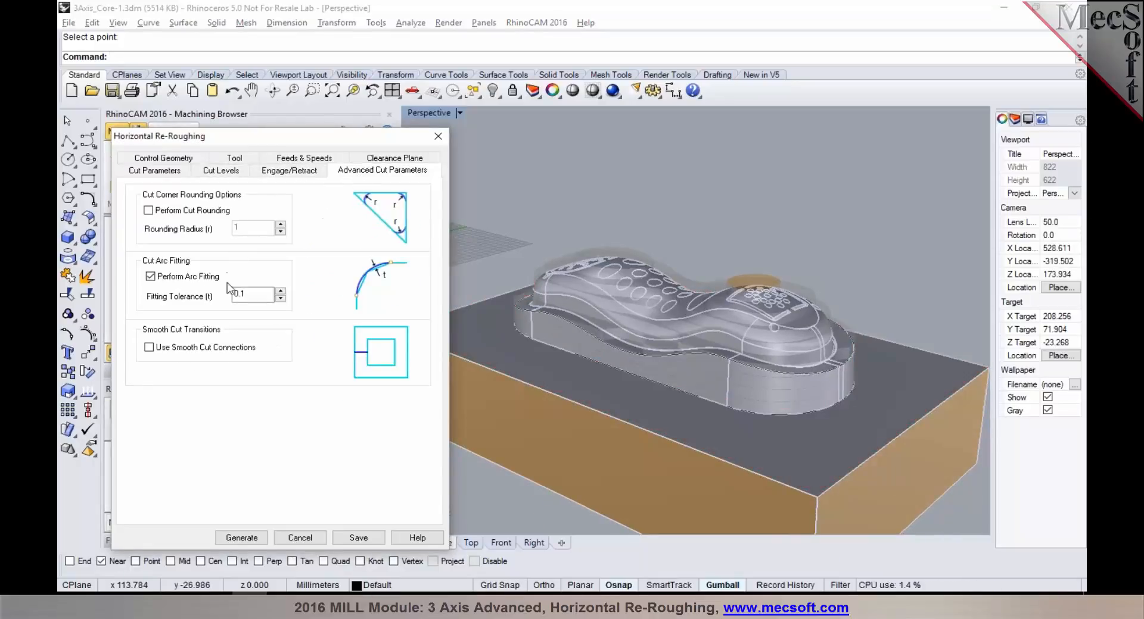
{"action": "left_click", "coordinate": [251, 295]}
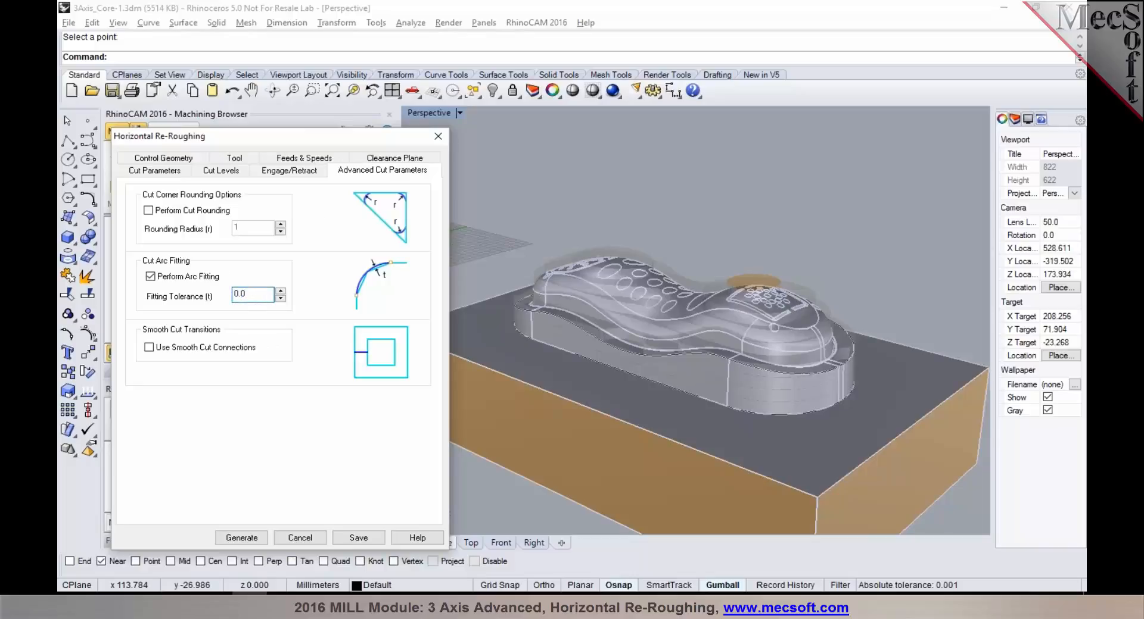
{"action": "type", "text": "0.04"}
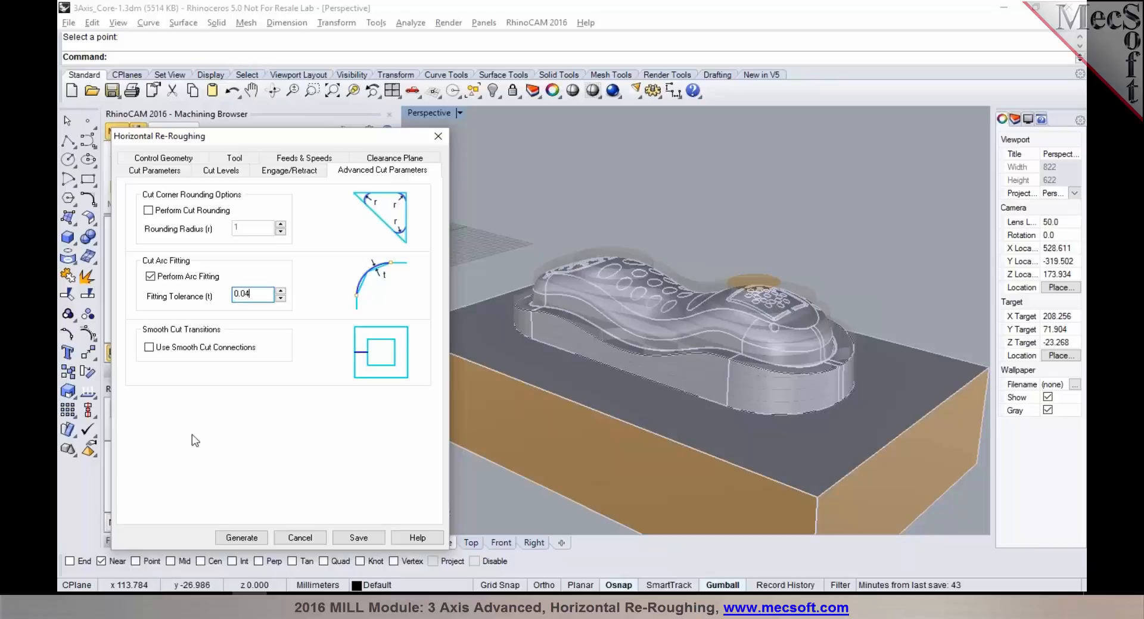
- Generate the Horizontal Re-Roughing toolpath around the shoe-shaped core
{"action": "left_click", "coordinate": [241, 538]}
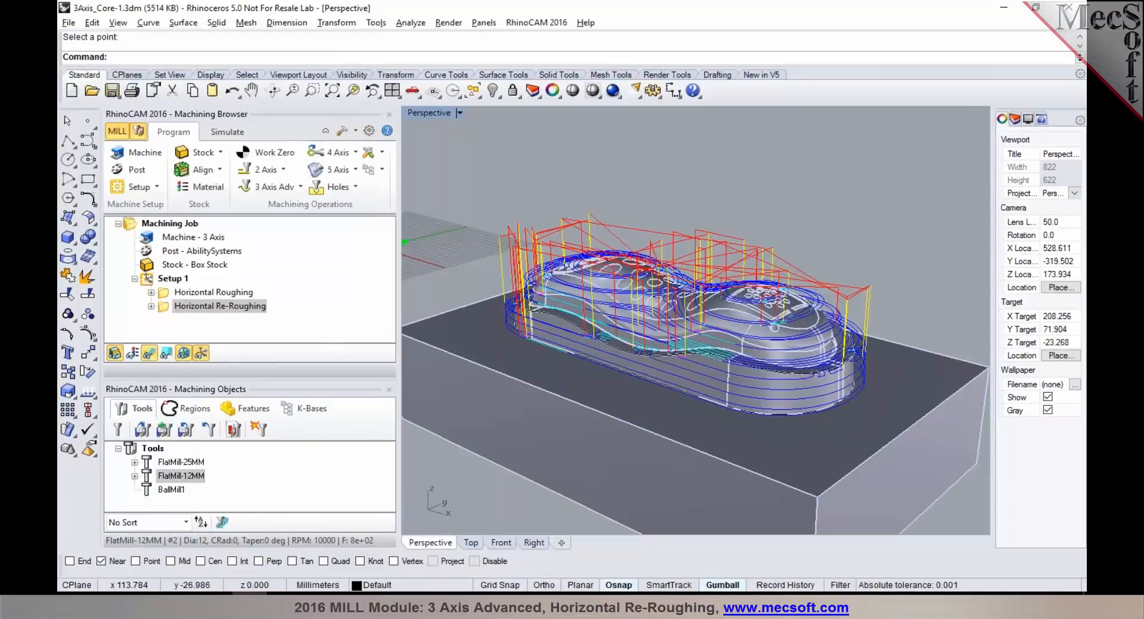
{"action": "mouse_move", "coordinate": [824, 364]}
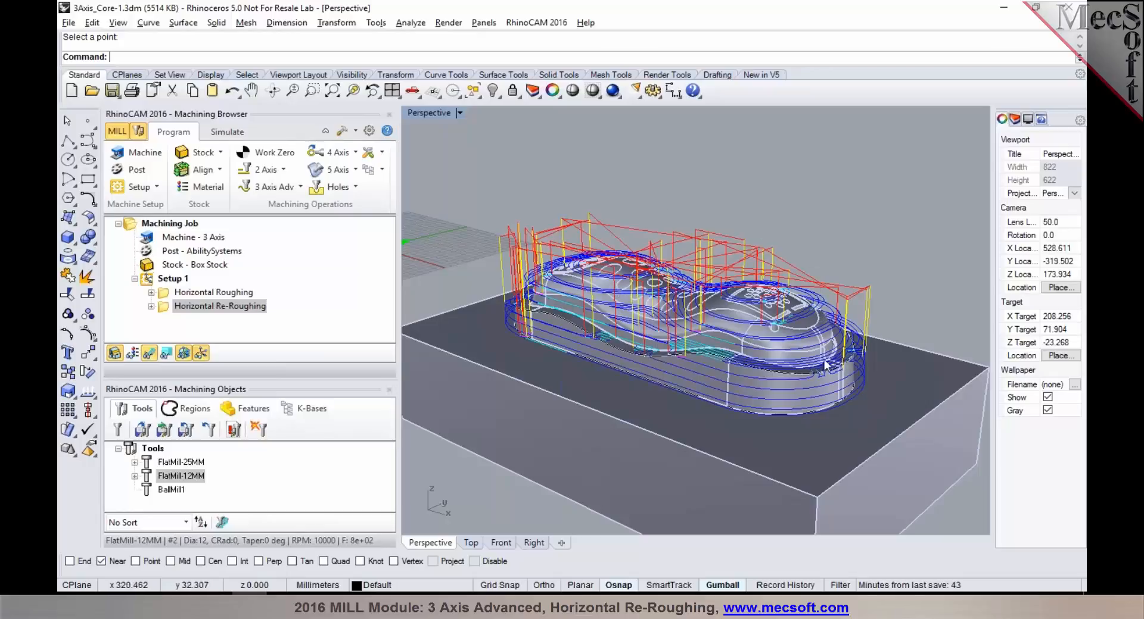
{"action": "mouse_move", "coordinate": [657, 268]}
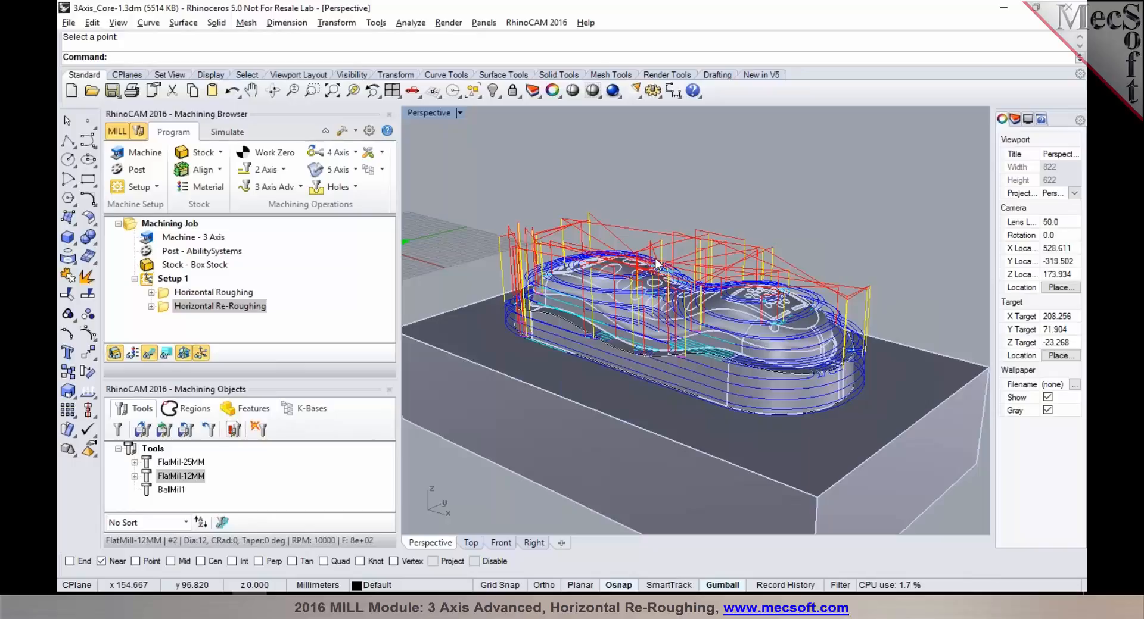
{"action": "mouse_move", "coordinate": [695, 271]}
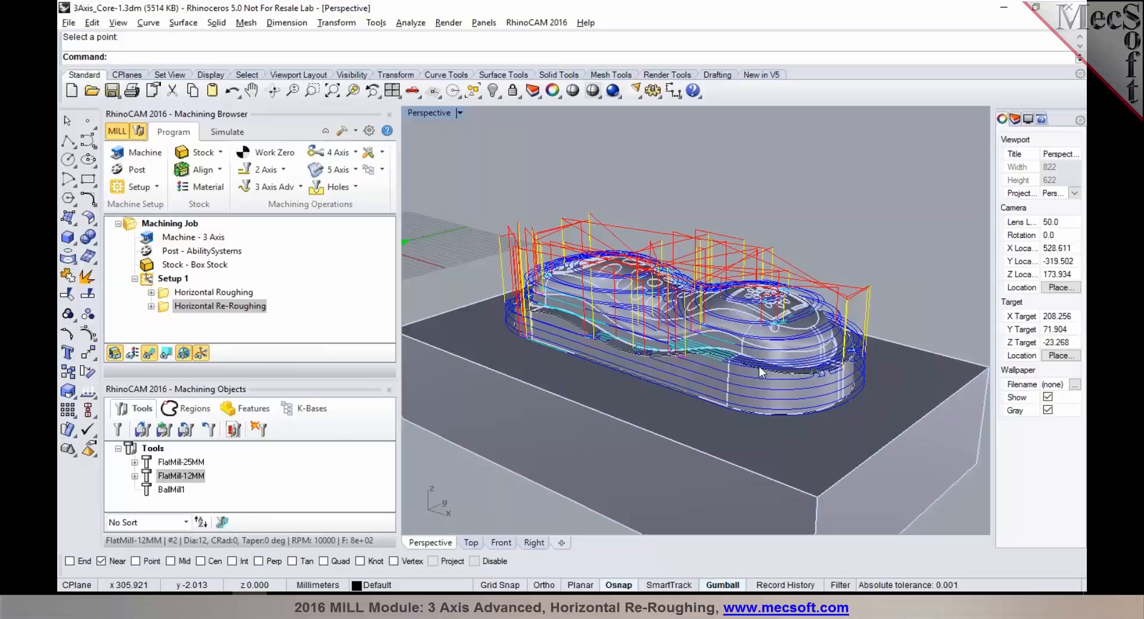
{"action": "mouse_move", "coordinate": [755, 372]}
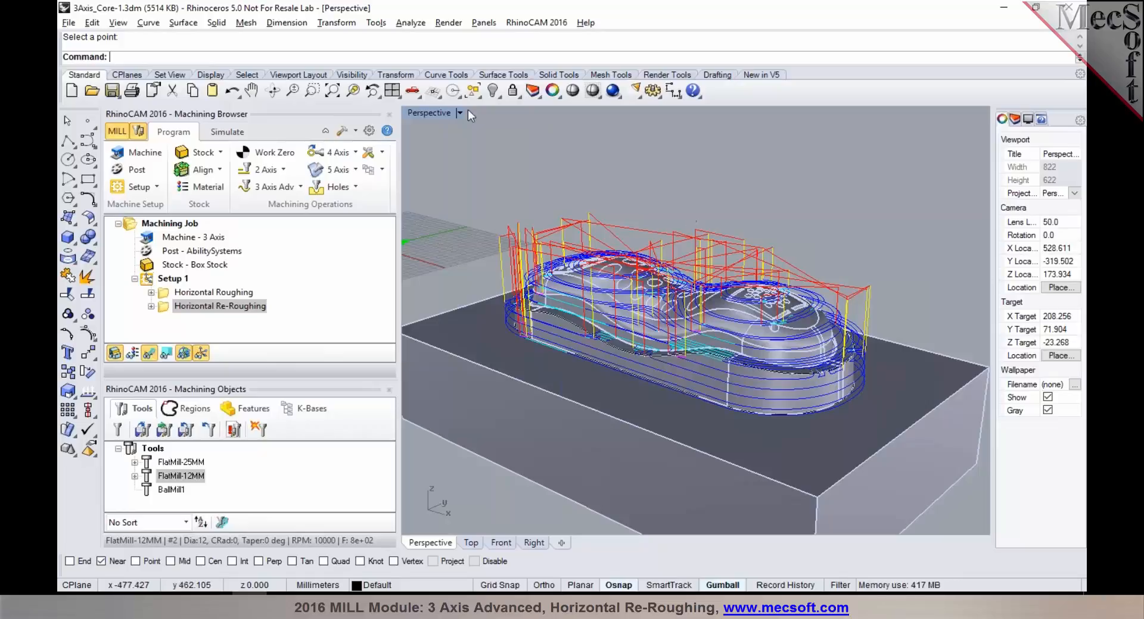
- Play the Horizontal Re-Roughing simulation on the in-process stock, then go back to the Program view
{"action": "left_click", "coordinate": [227, 132]}
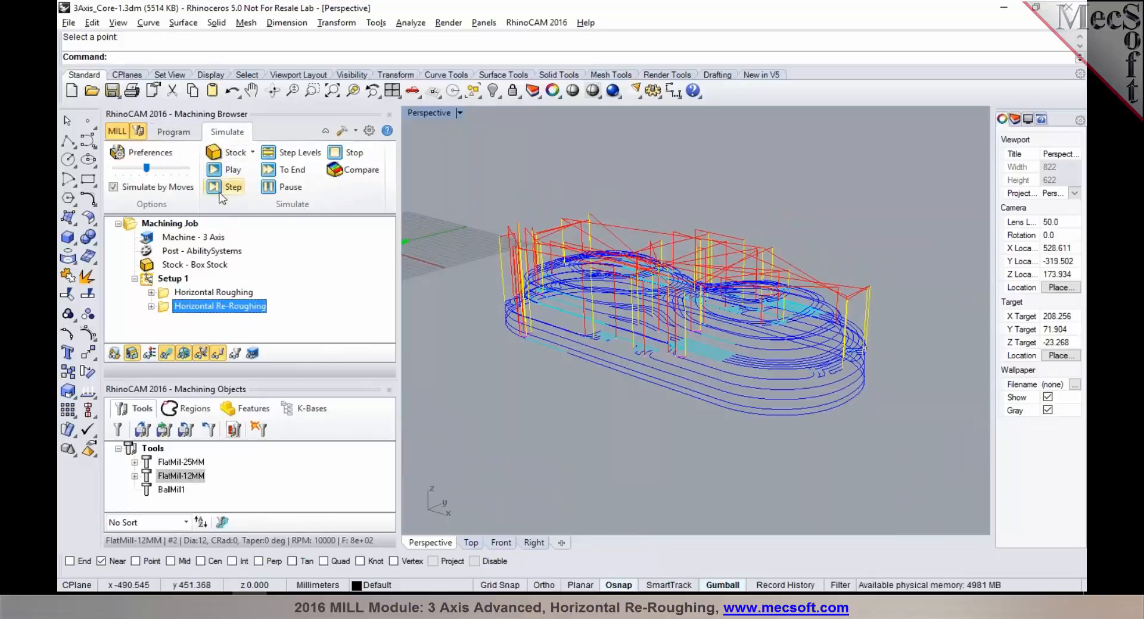
{"action": "left_click", "coordinate": [214, 170]}
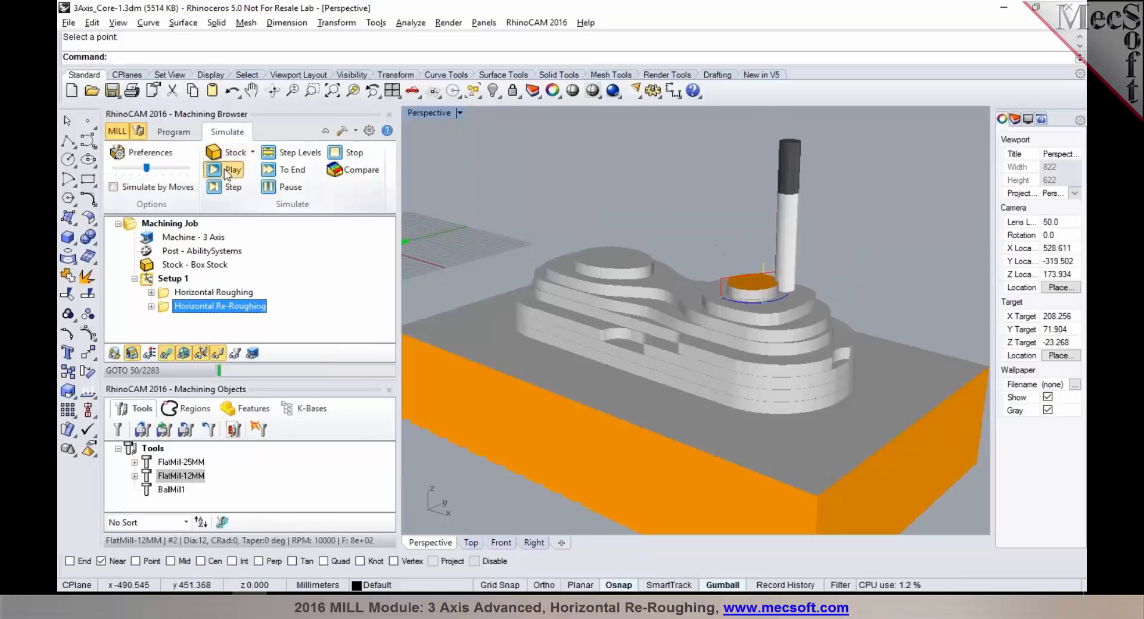
{"action": "left_click", "coordinate": [213, 170]}
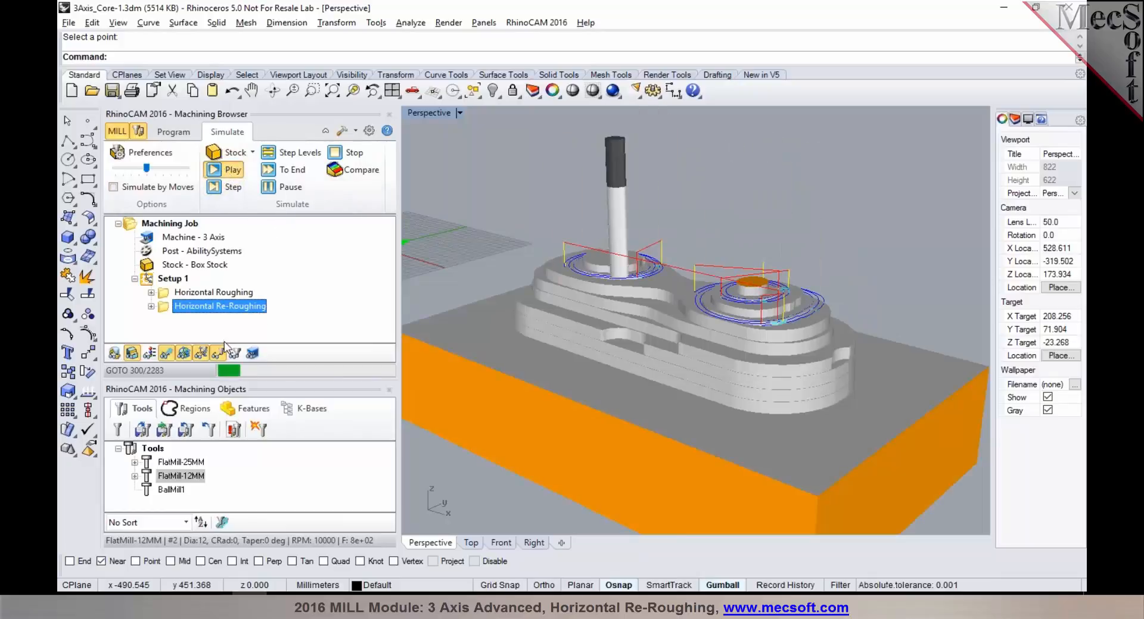
{"action": "left_click", "coordinate": [231, 170]}
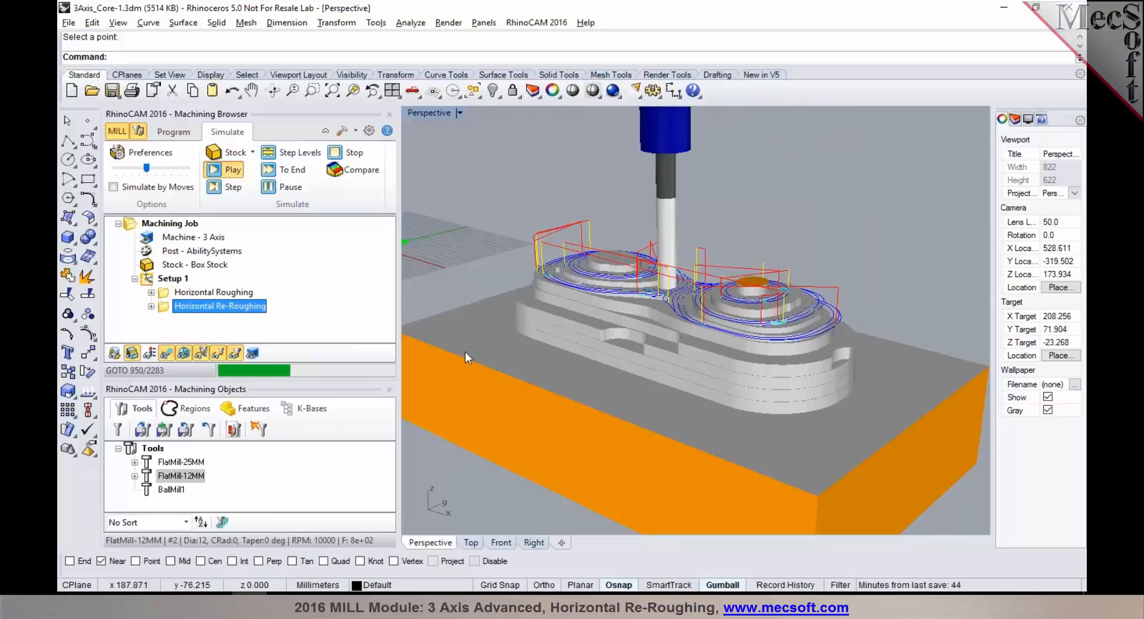
{"action": "left_click", "coordinate": [166, 354]}
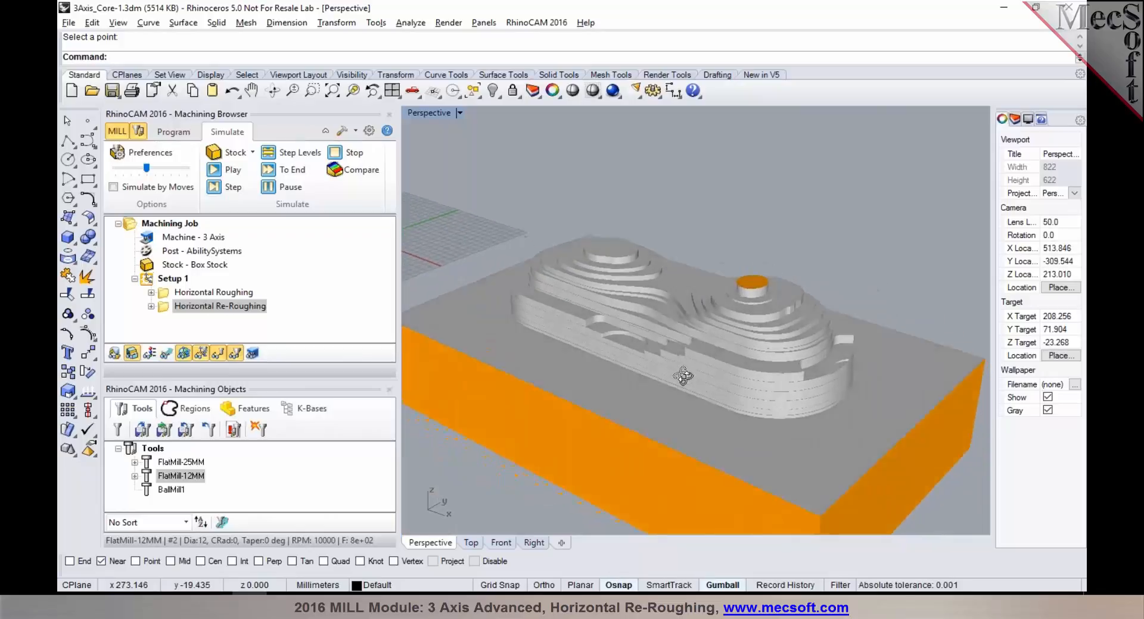
{"action": "left_click", "coordinate": [172, 132]}
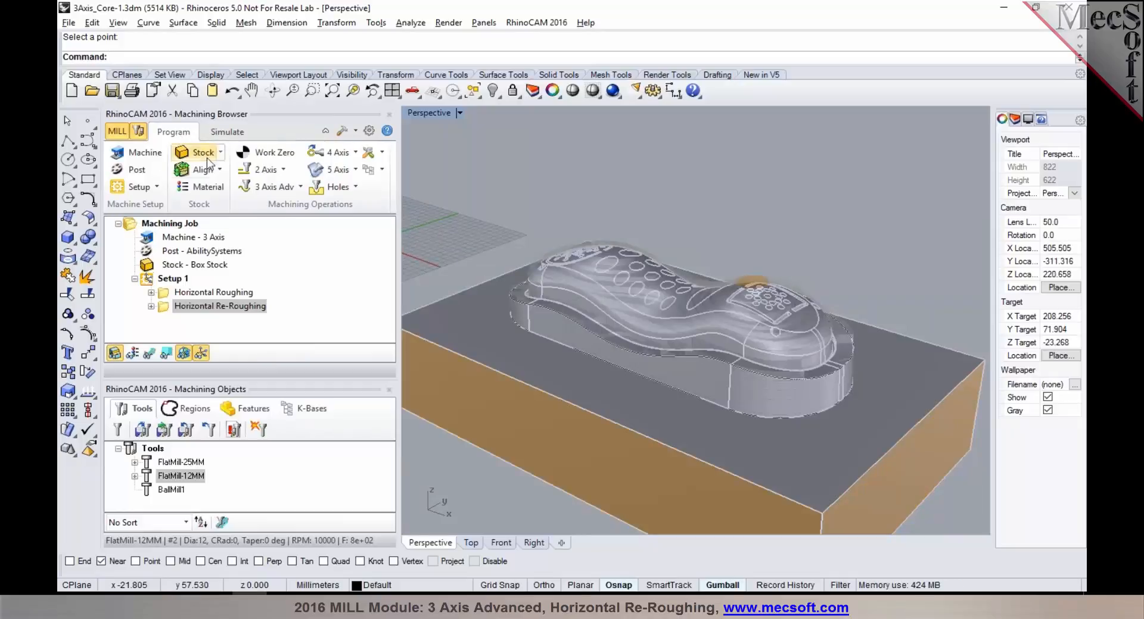
{"action": "left_click", "coordinate": [270, 187]}
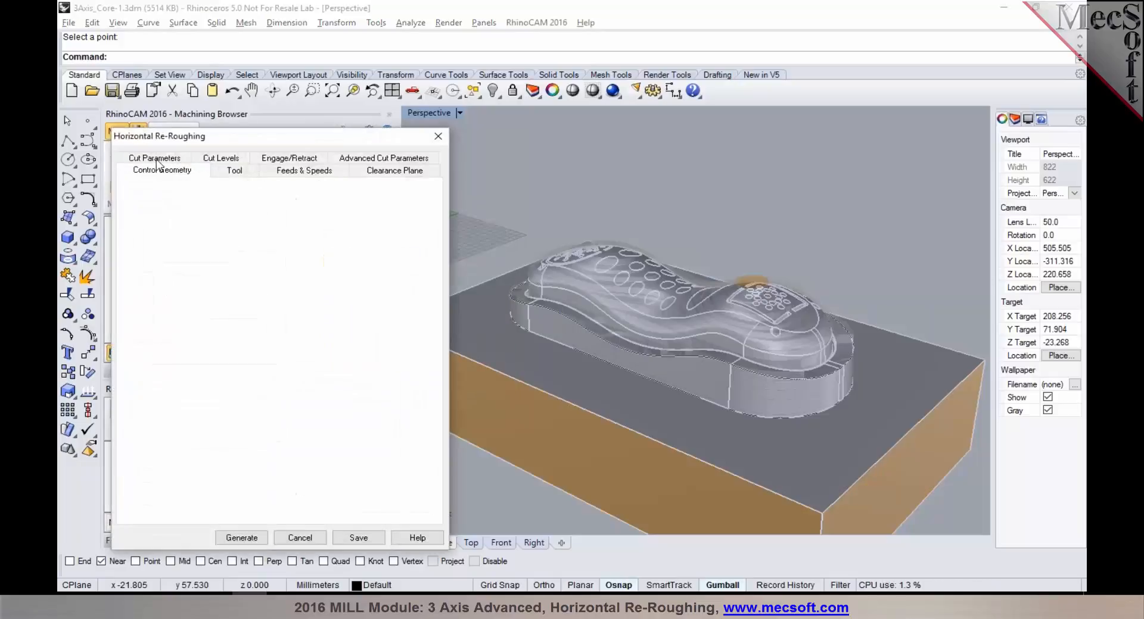
{"action": "left_click", "coordinate": [287, 170]}
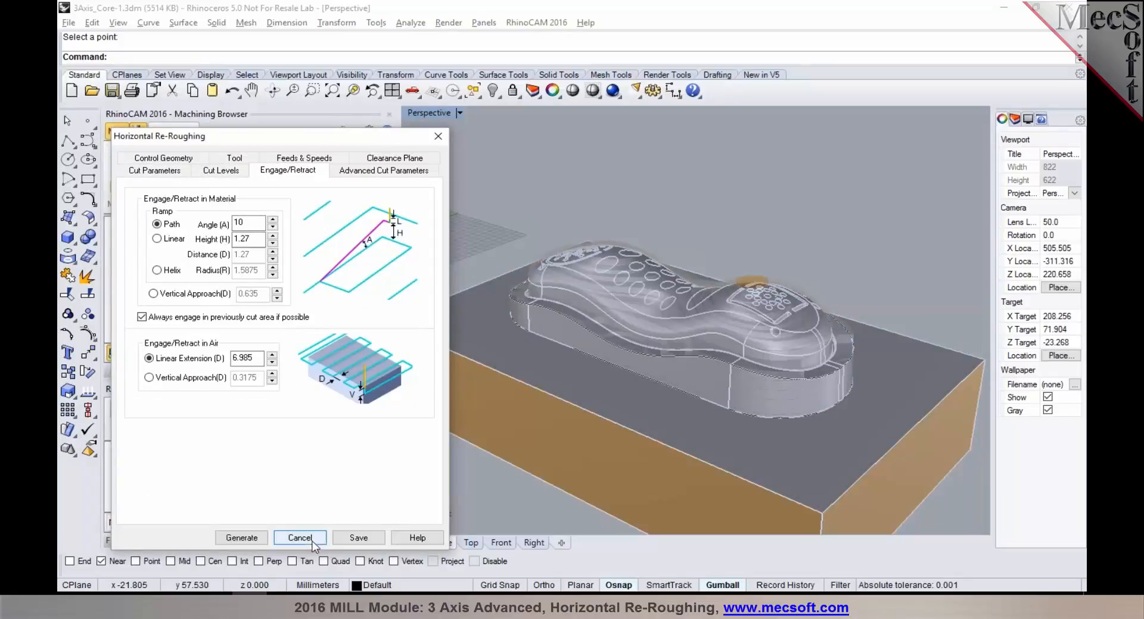
{"action": "left_click", "coordinate": [300, 538]}
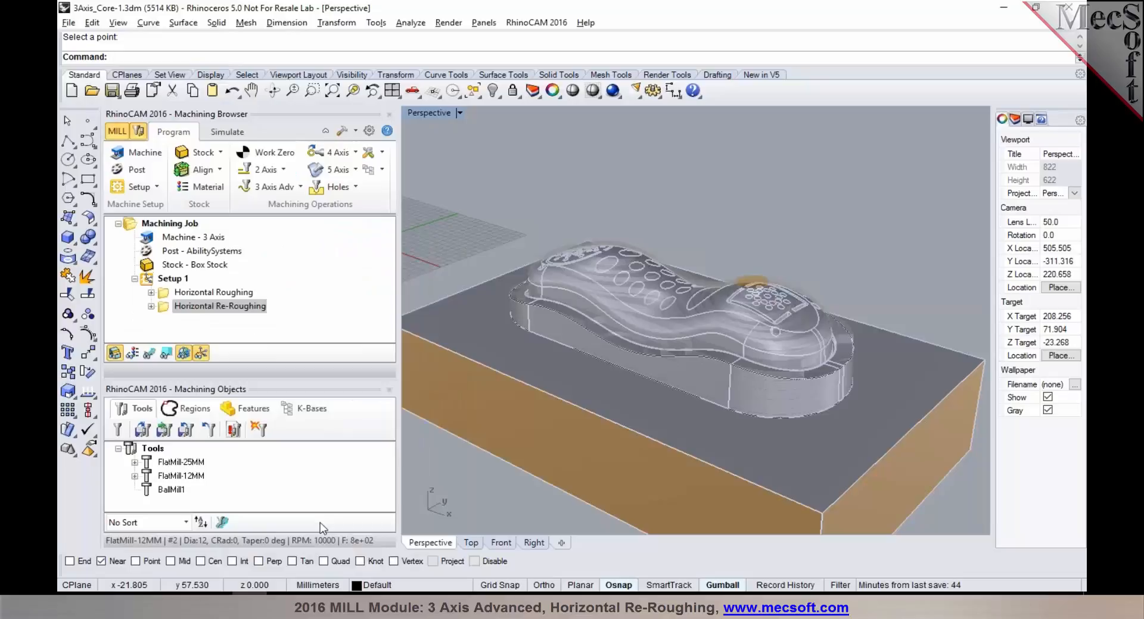
{"action": "mouse_move", "coordinate": [480, 485]}
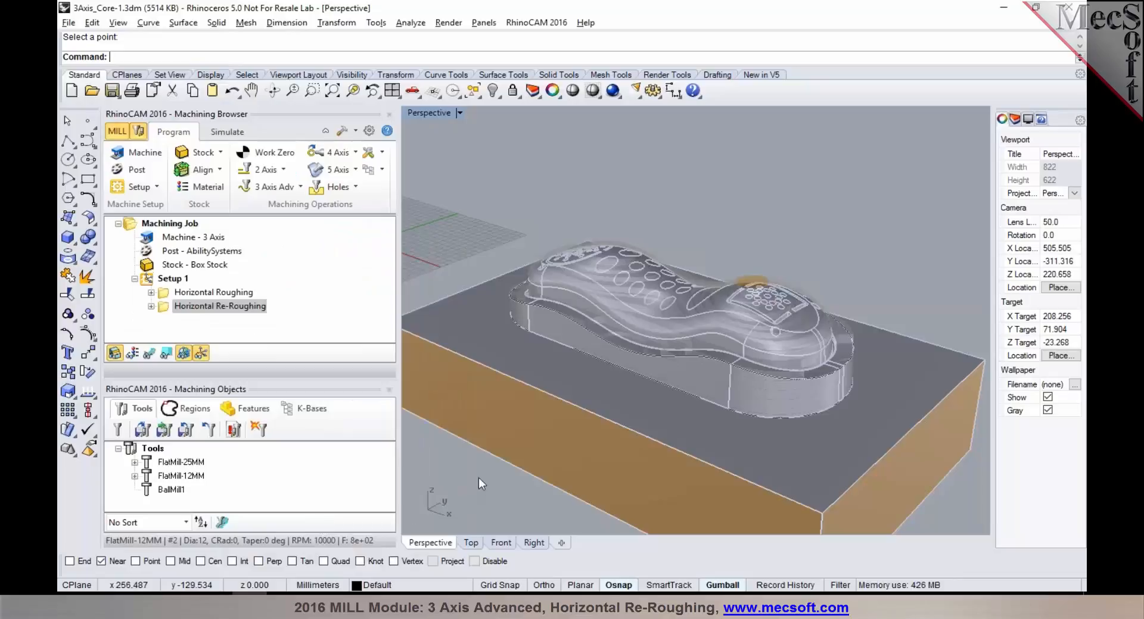